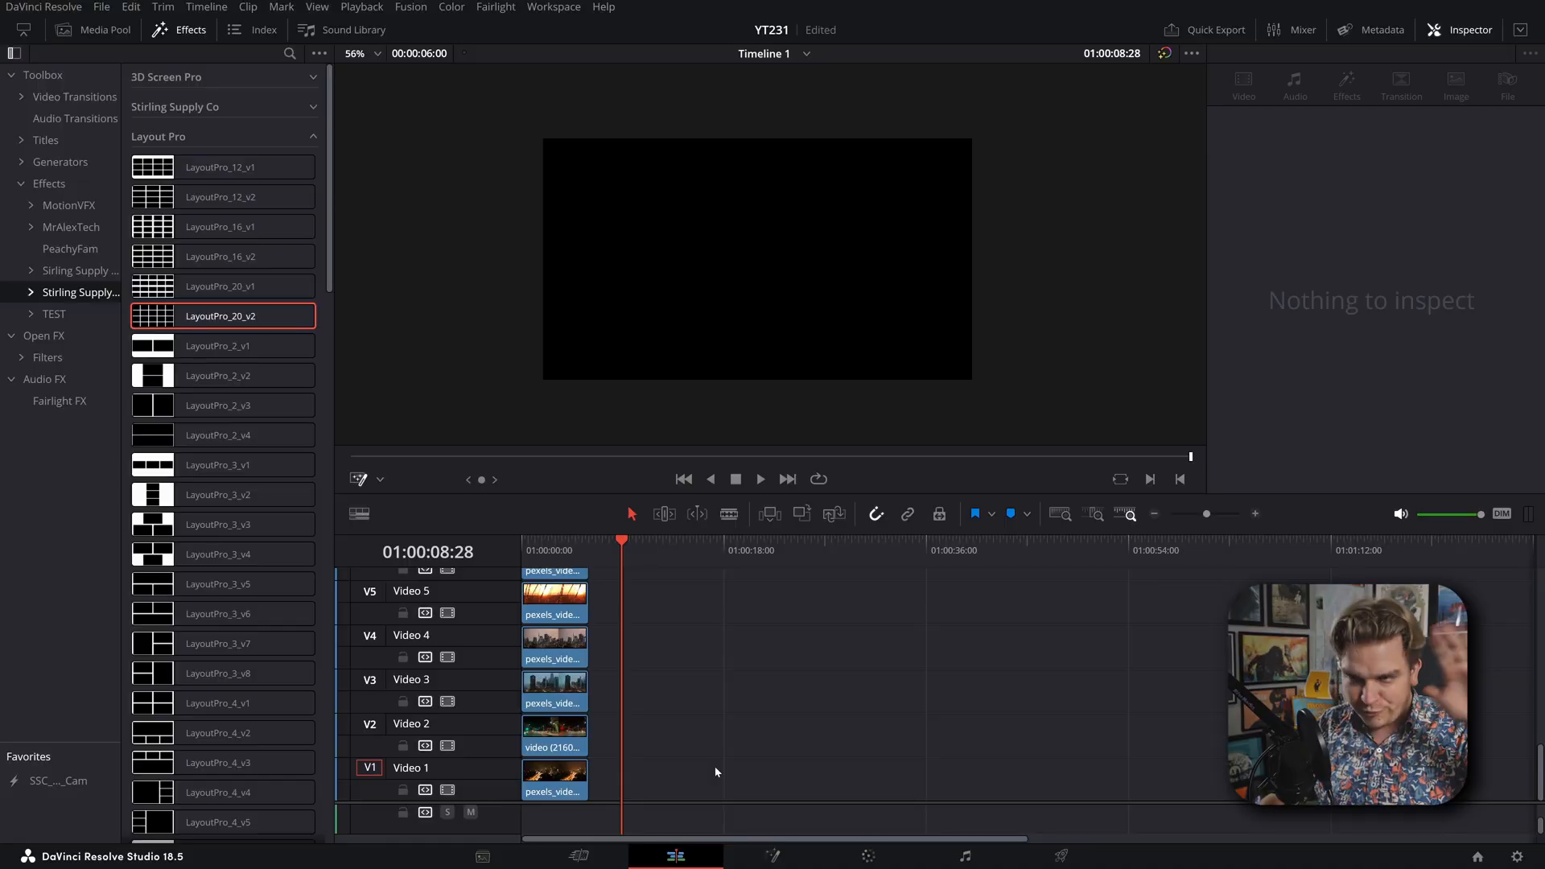
mouse_move(691, 783)
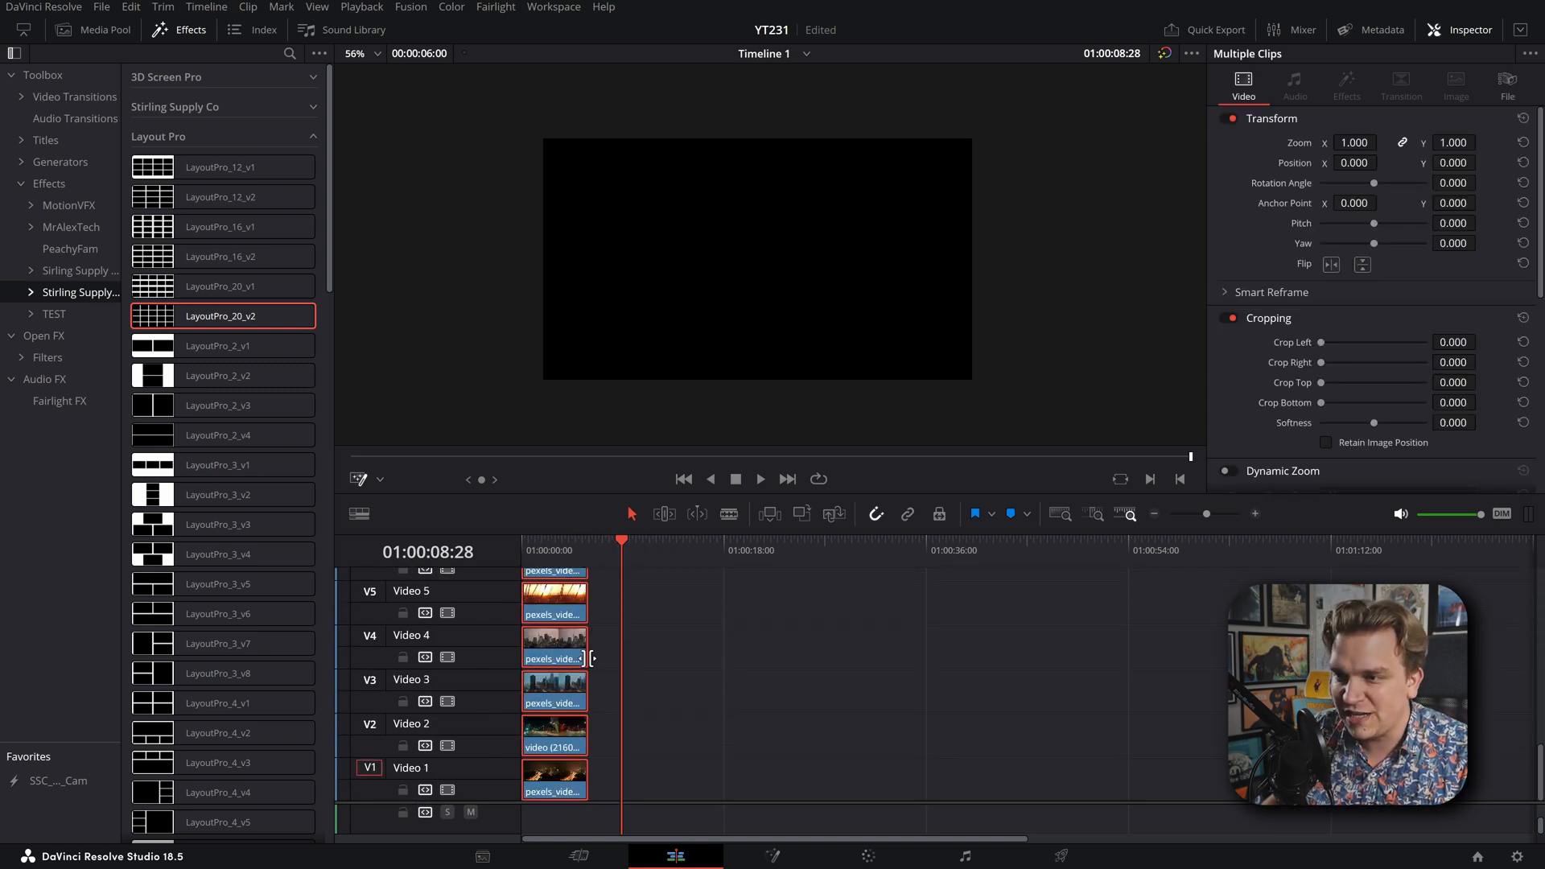
Step: Combine the five selected stacked clips into one Fusion clip on Video 1
right_click(554, 658)
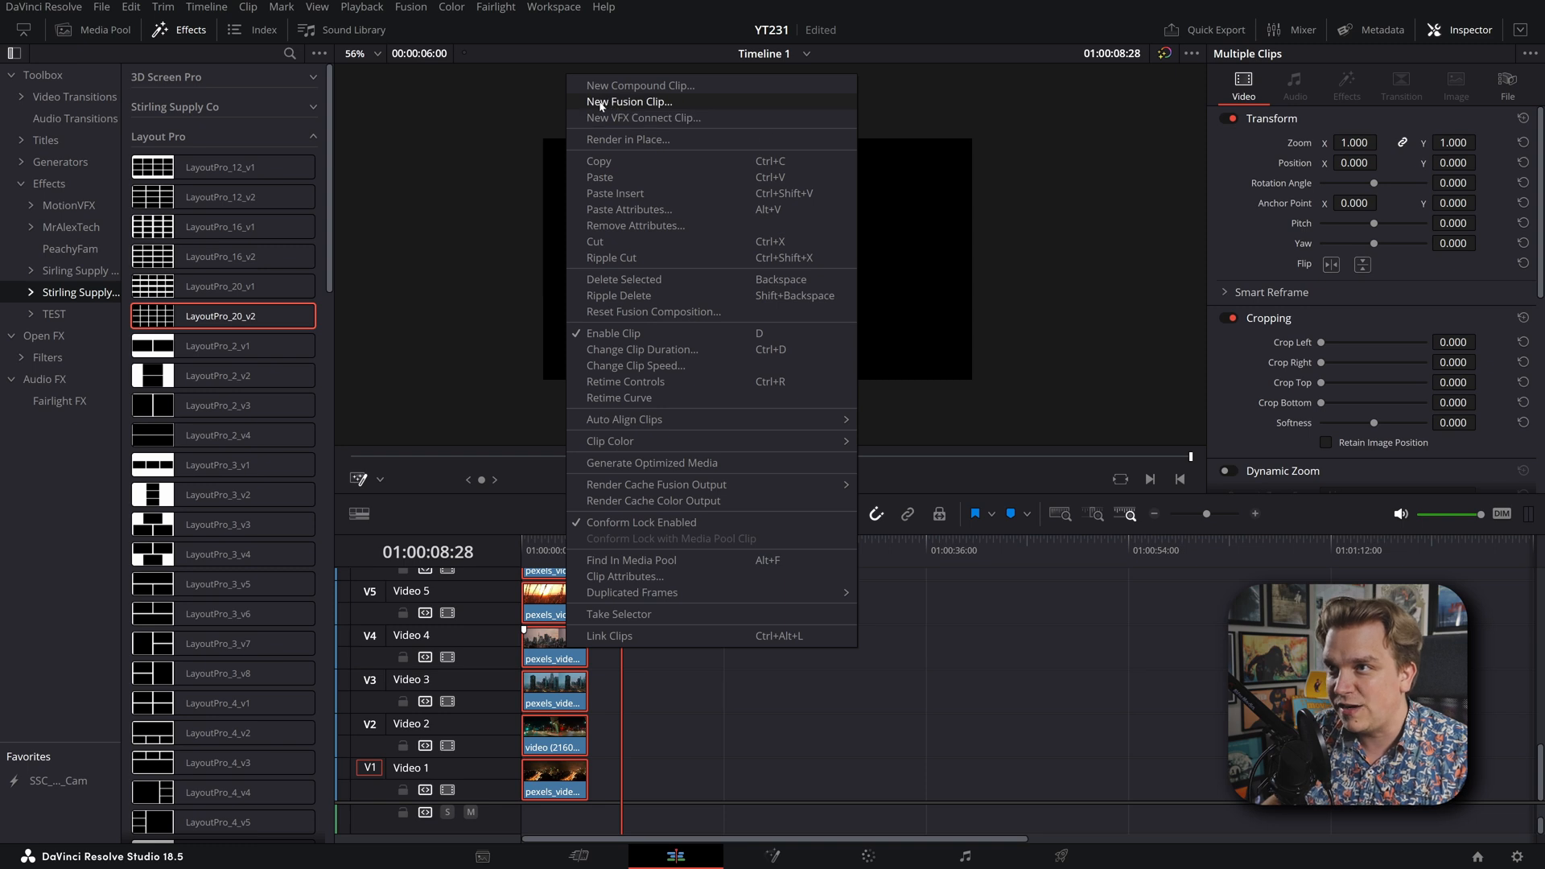
left_click(628, 101)
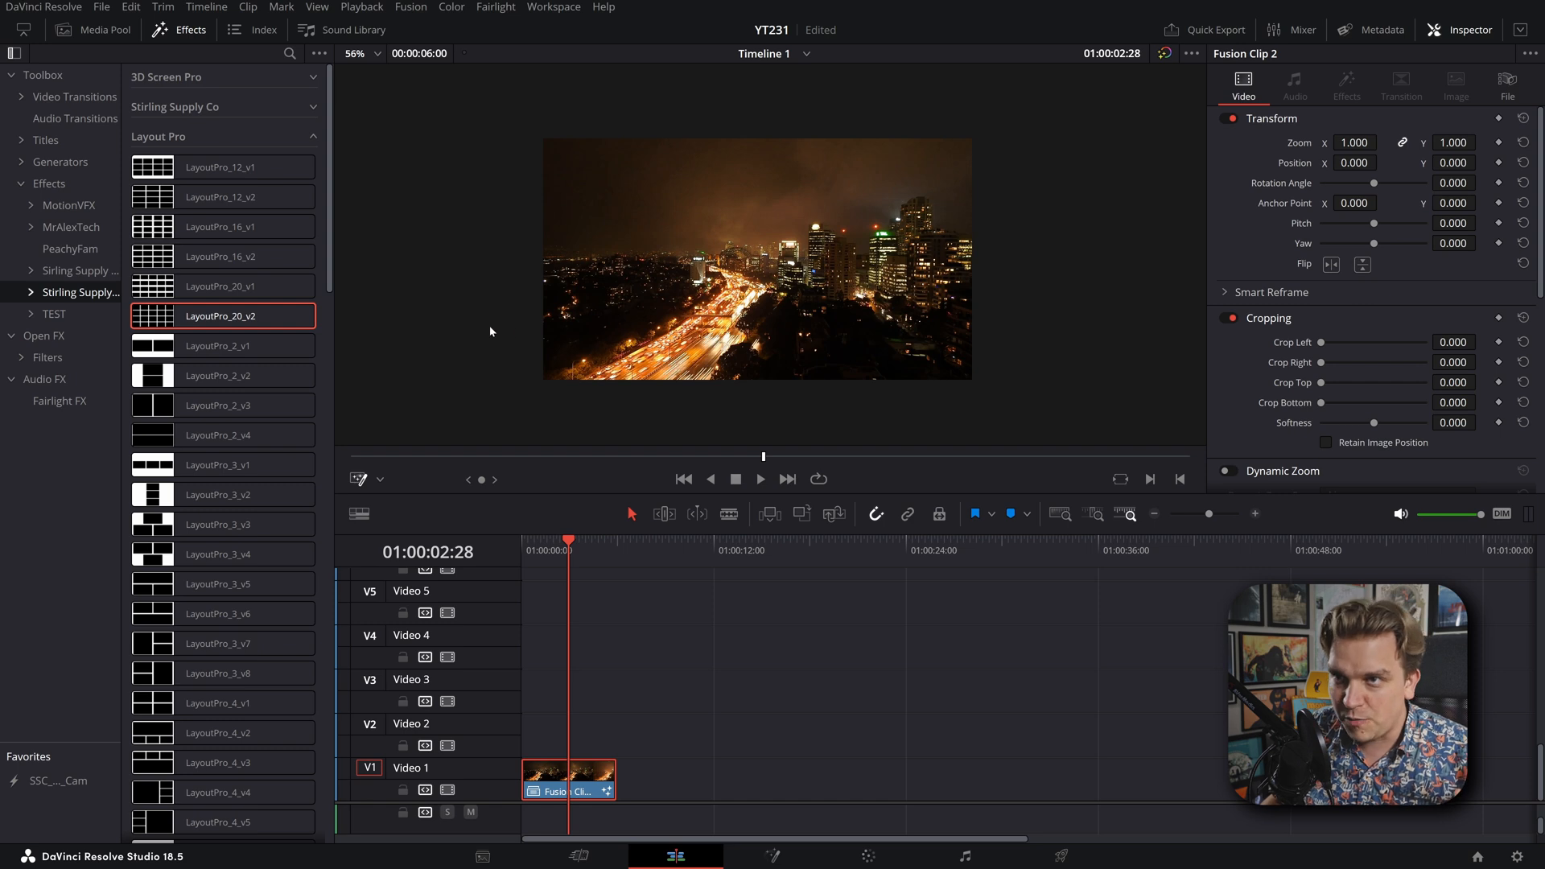
Step: Apply the LayoutPro_20_v1 20-tile grid preset to Fusion Clip 2 and rewind playback
left_click(220, 285)
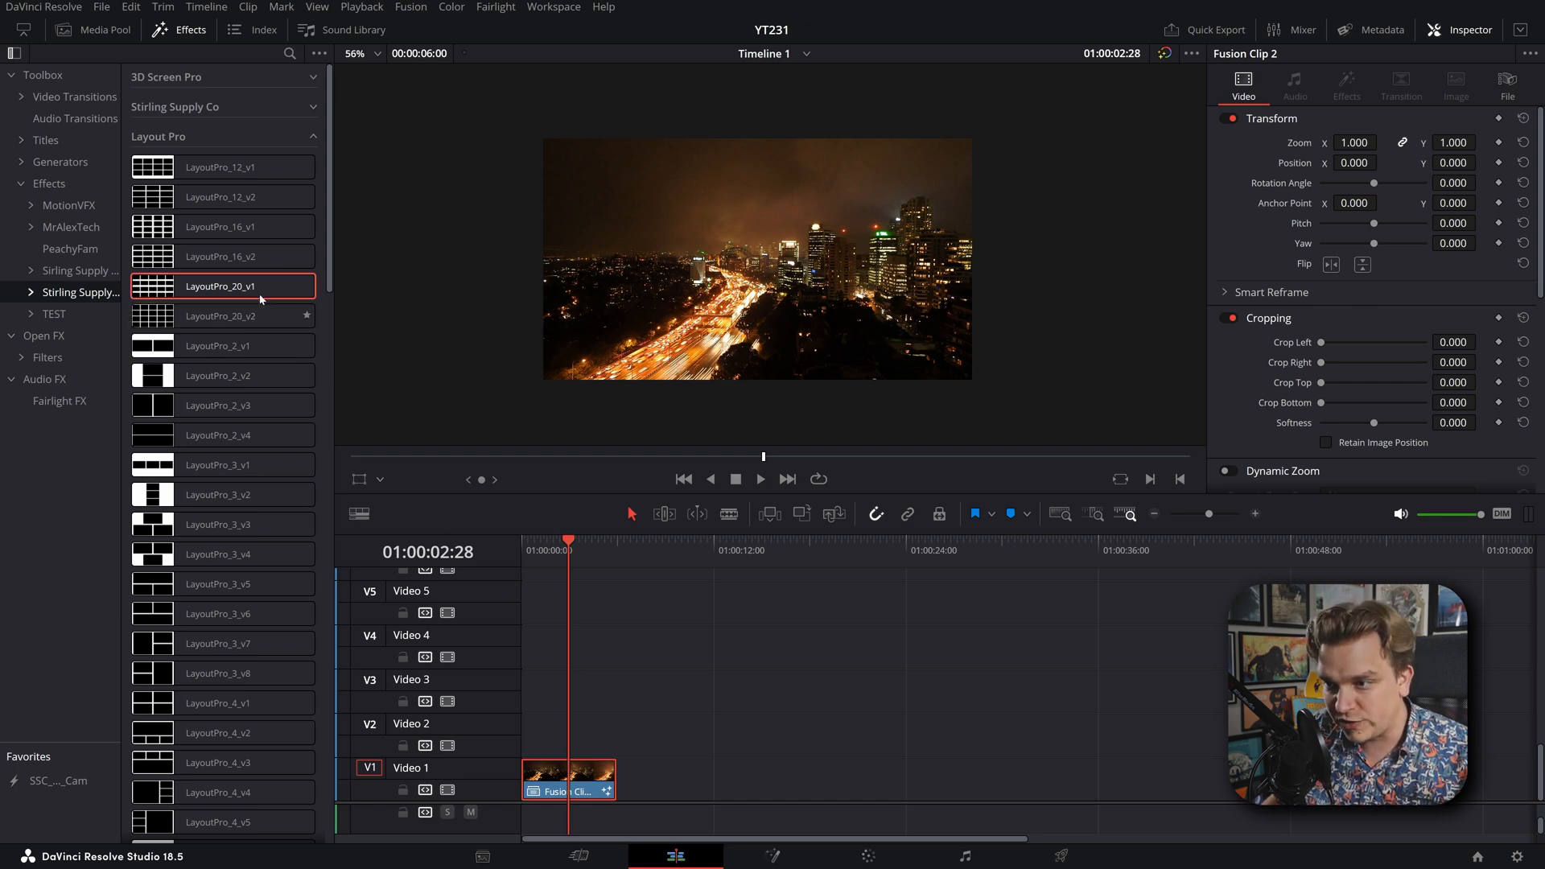
left_click_drag(222, 285, 569, 778)
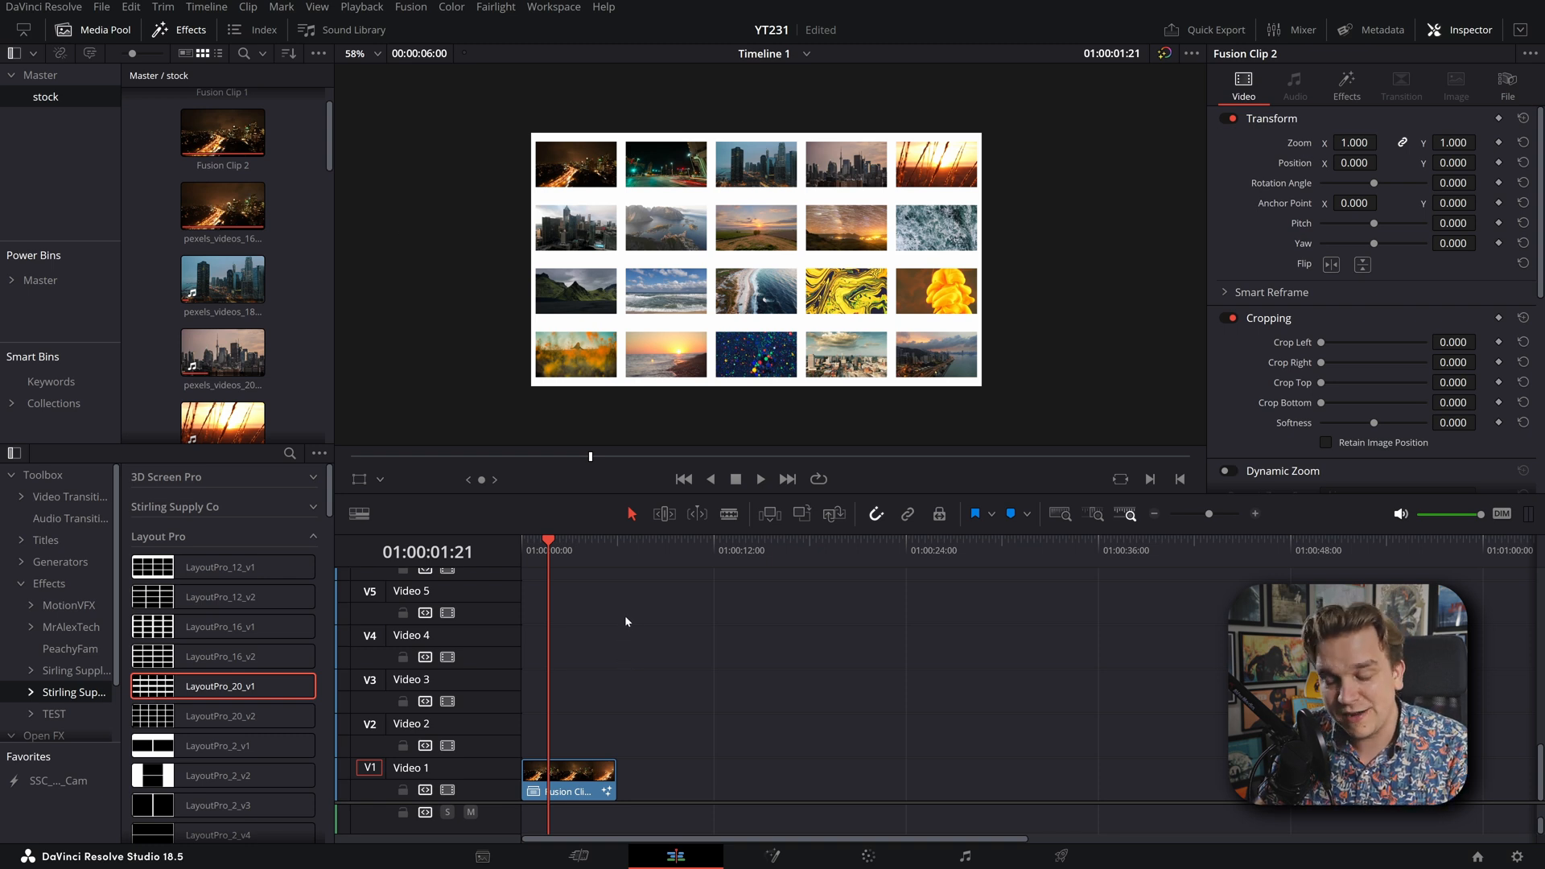
left_click(361, 7)
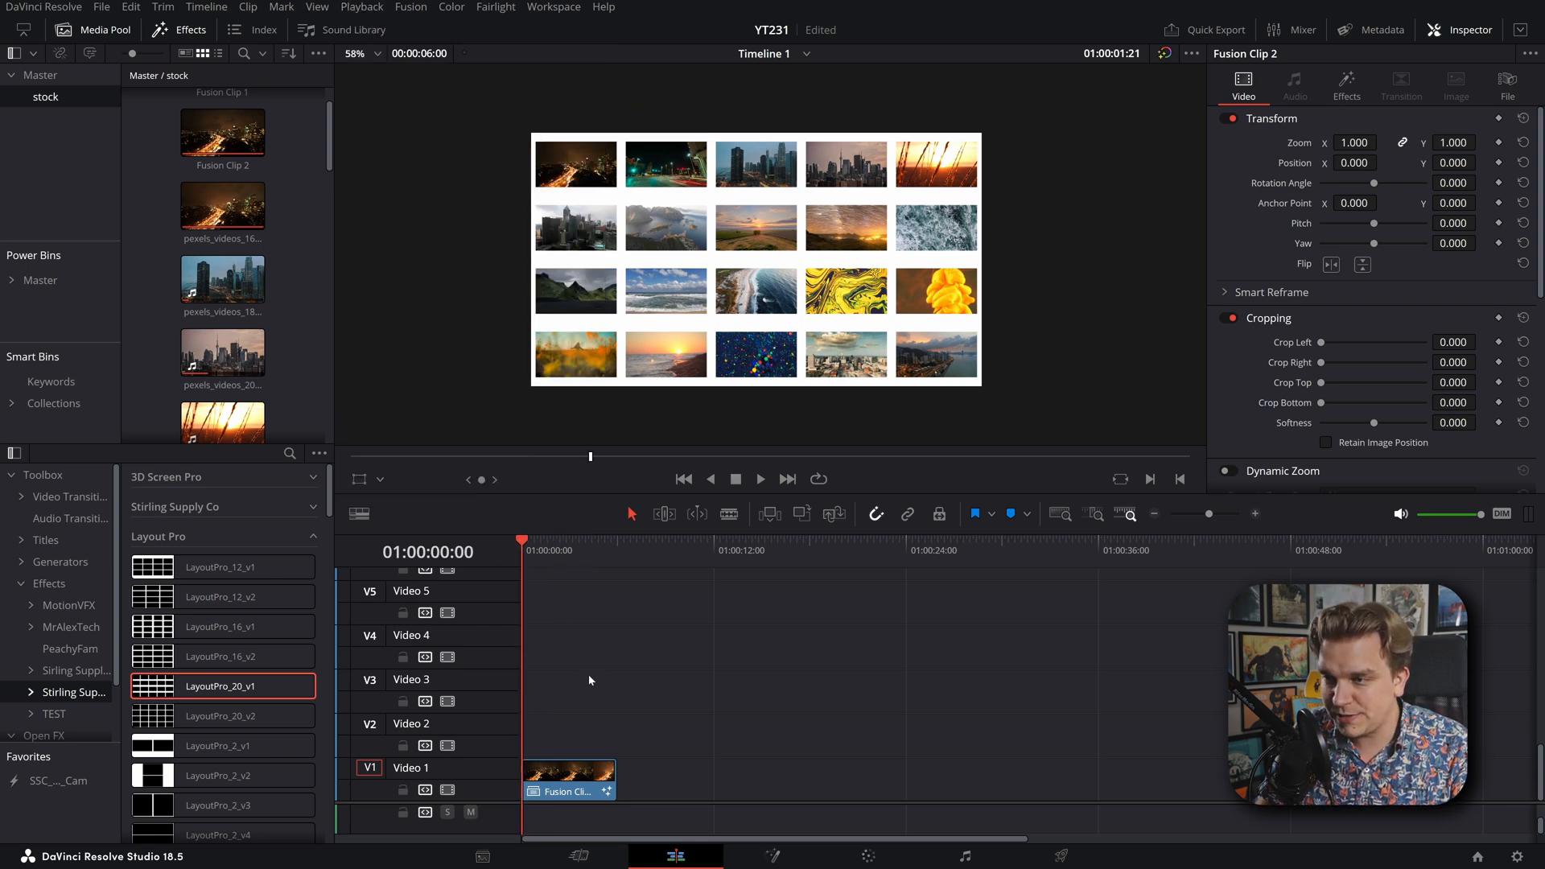
right_click(568, 778)
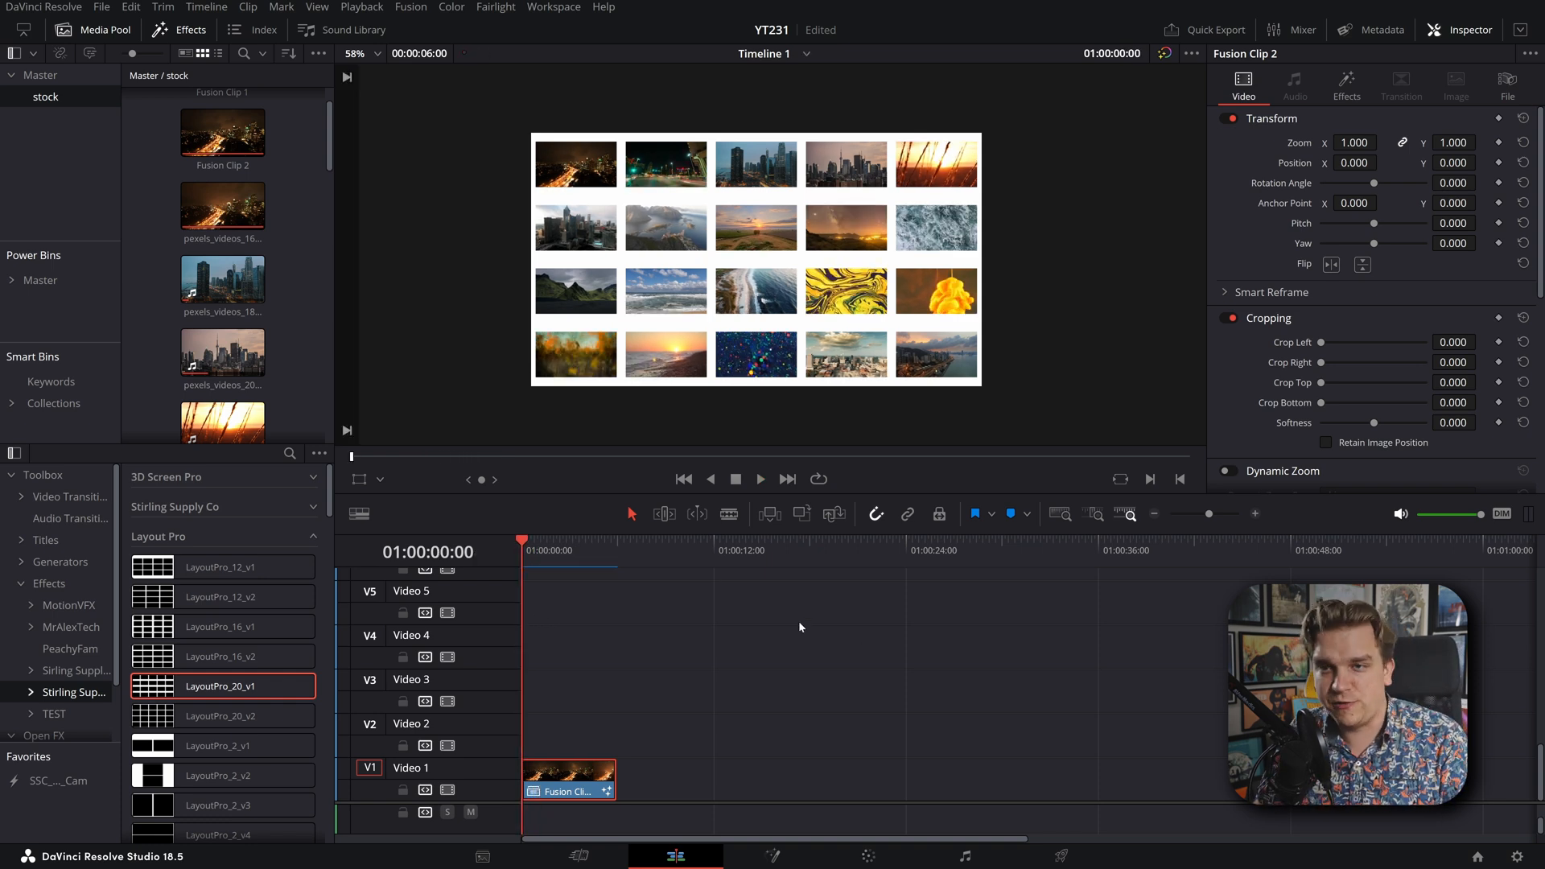
Step: Select a timeline clip and scroll while building Fusion Clip 3 with LayoutPro_3_v8
left_click(759, 479)
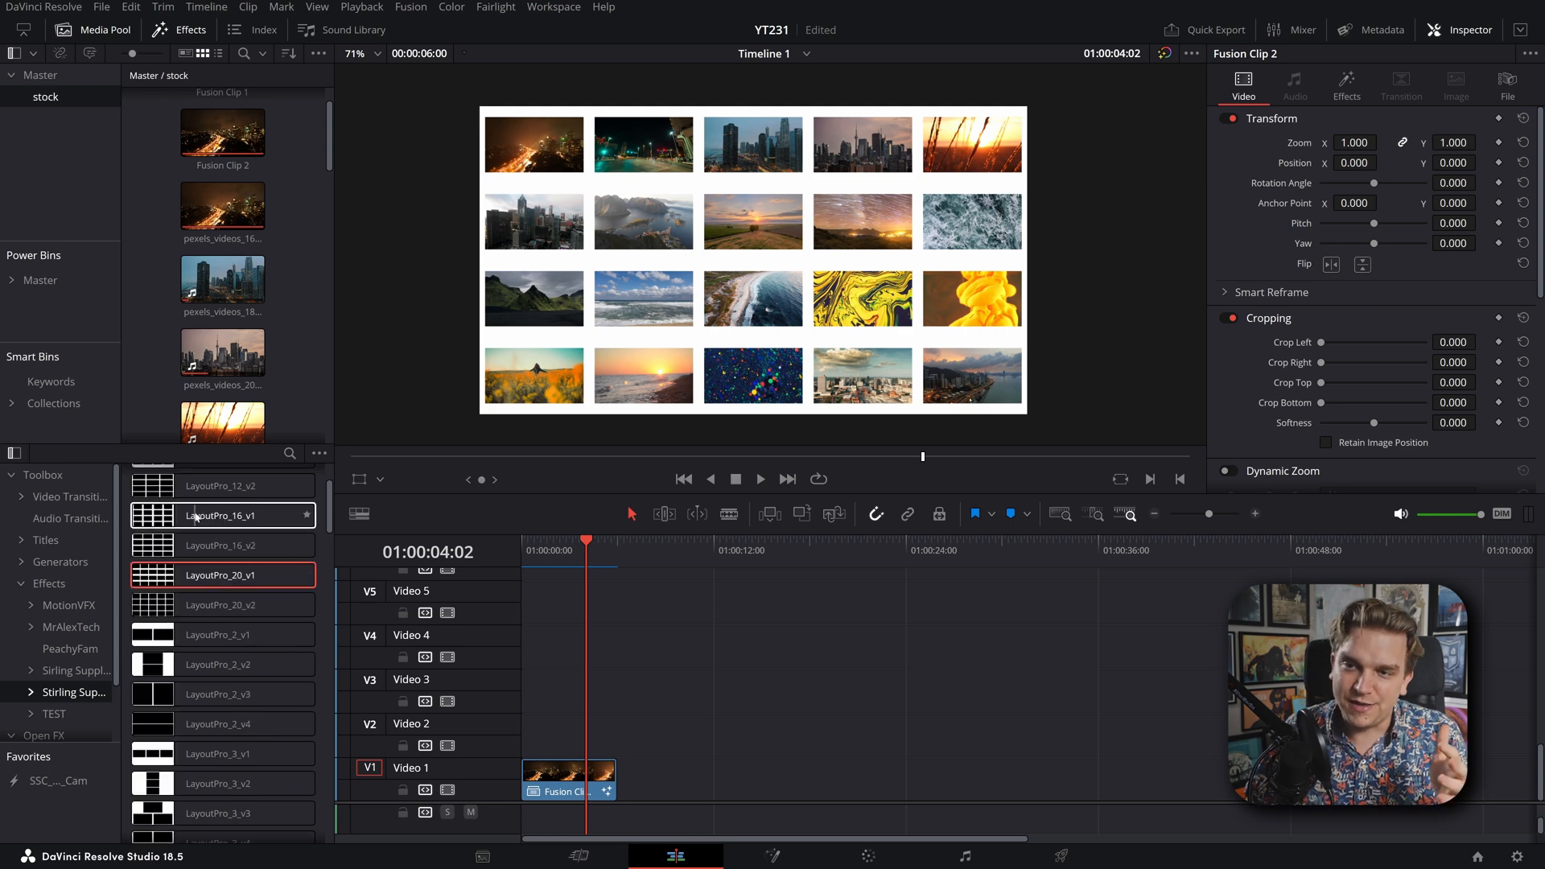
scroll("down", 3)
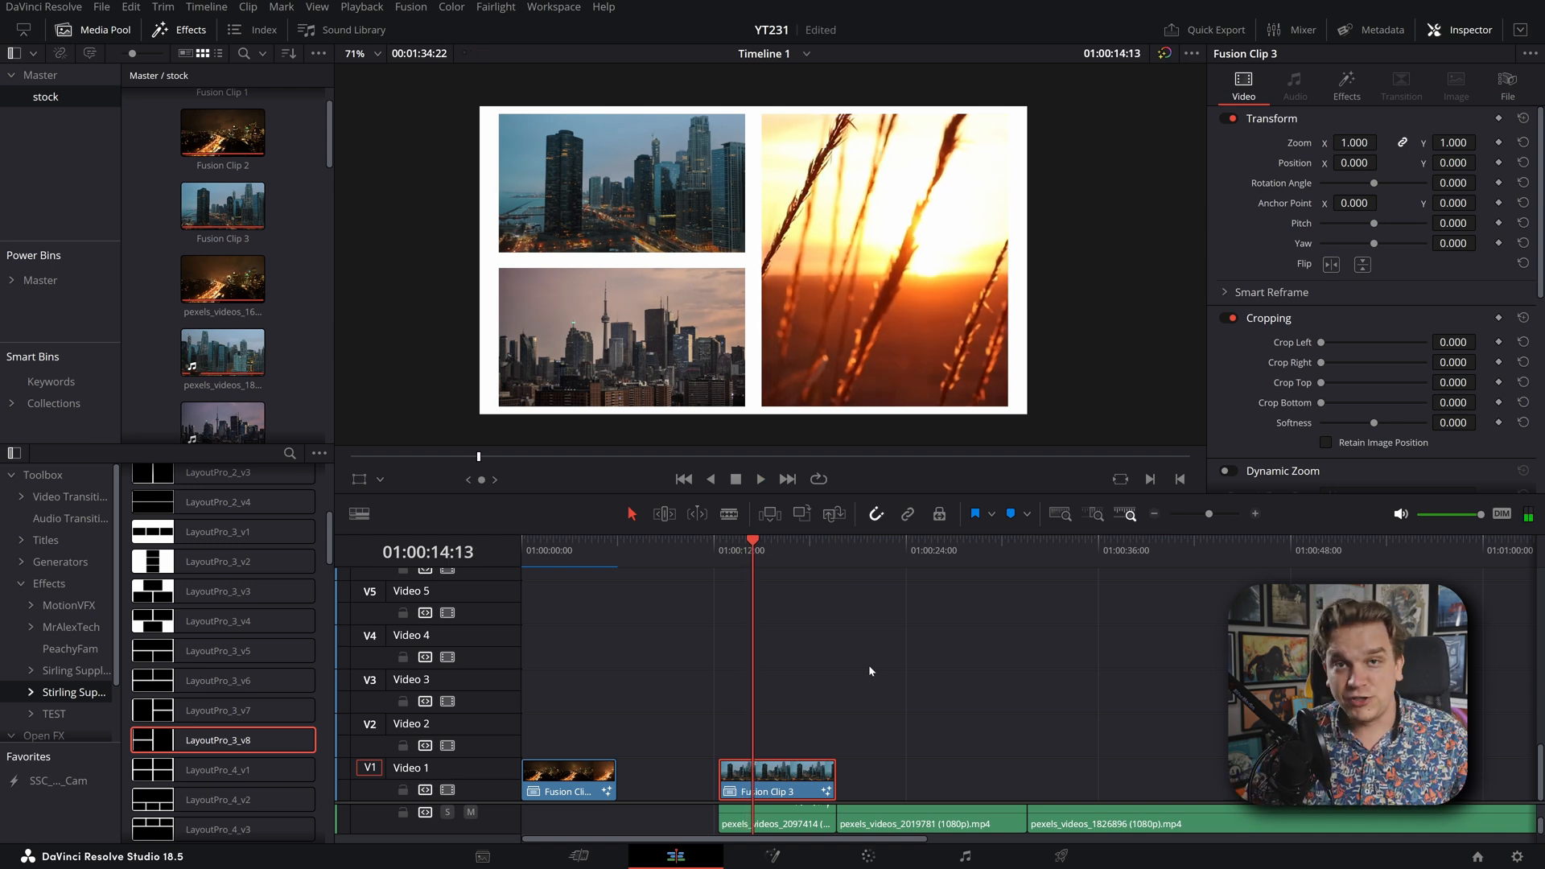
Step: Tweak LayoutPro_3_v8's Source 1 mask value, then delete the effect from Fusion Clip 3
left_click(1346, 86)
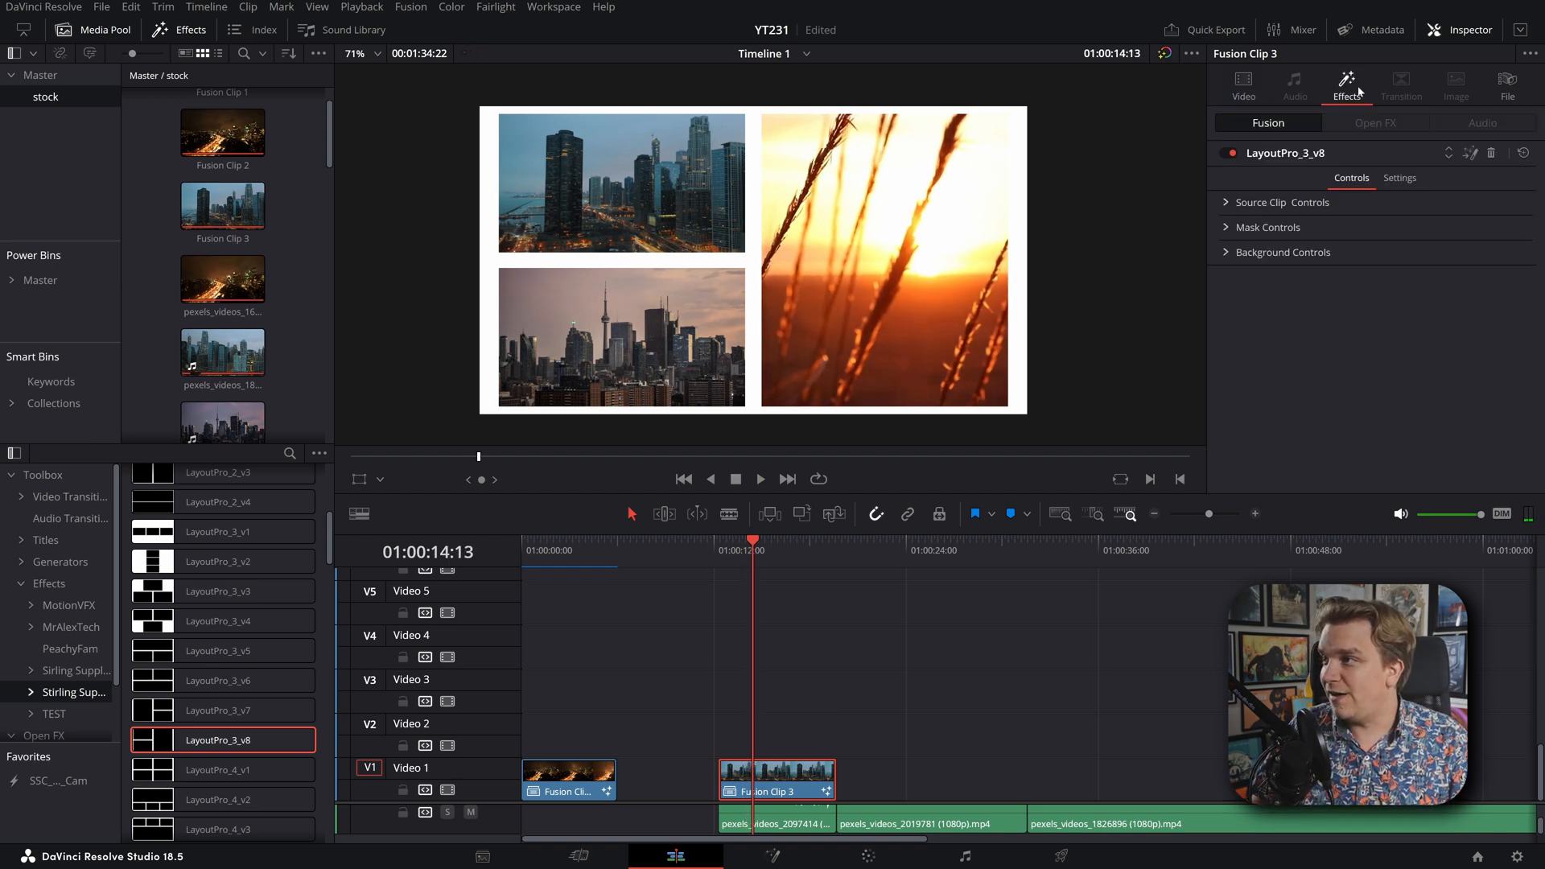
left_click(1268, 227)
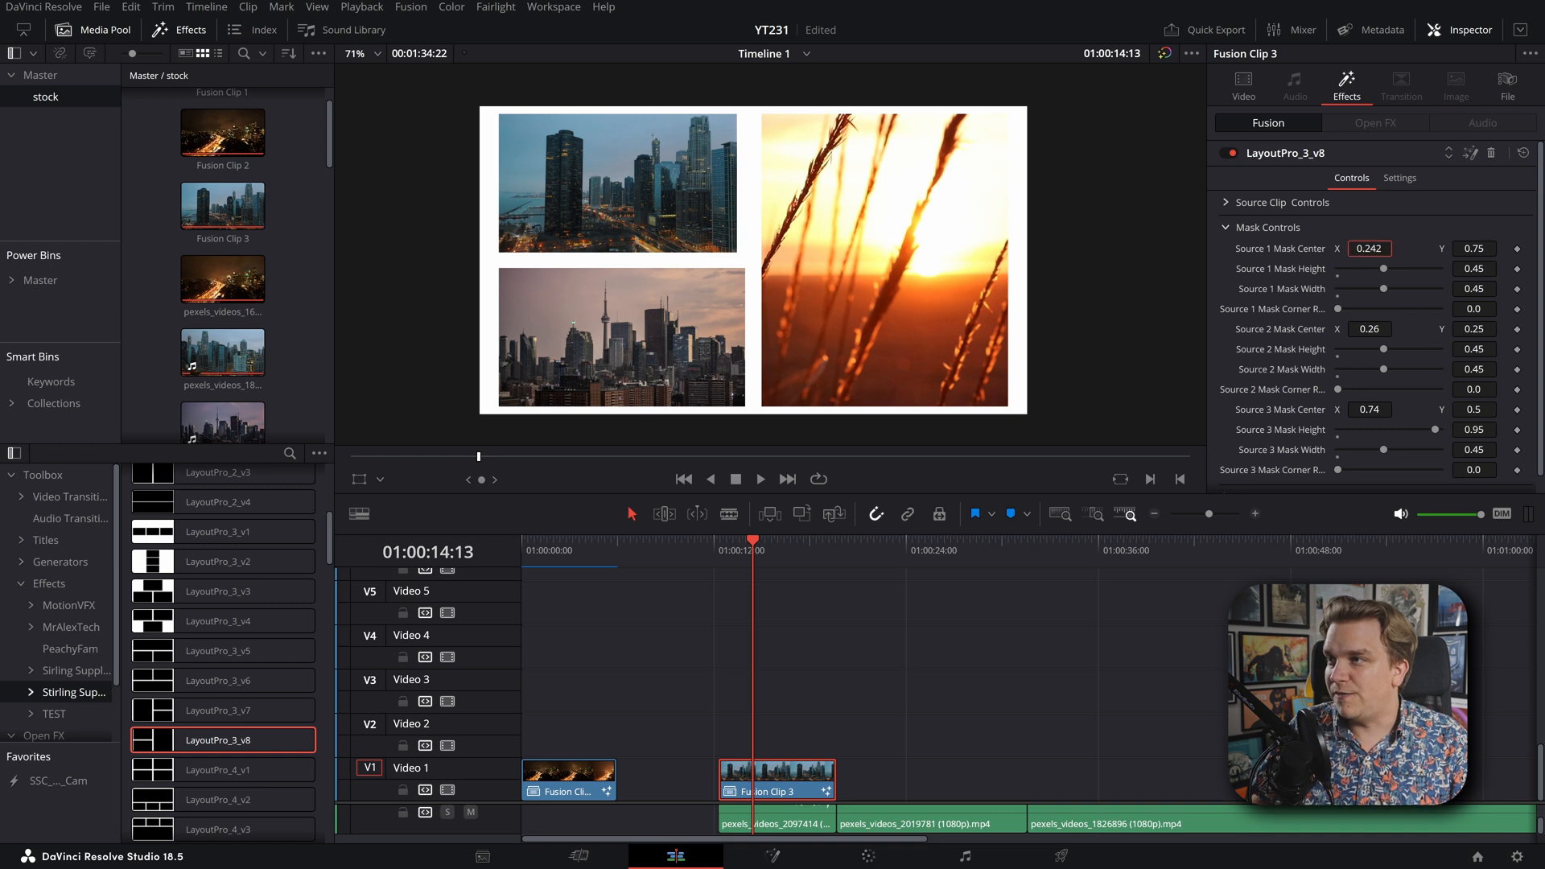
left_click_drag(1340, 308, 1379, 308)
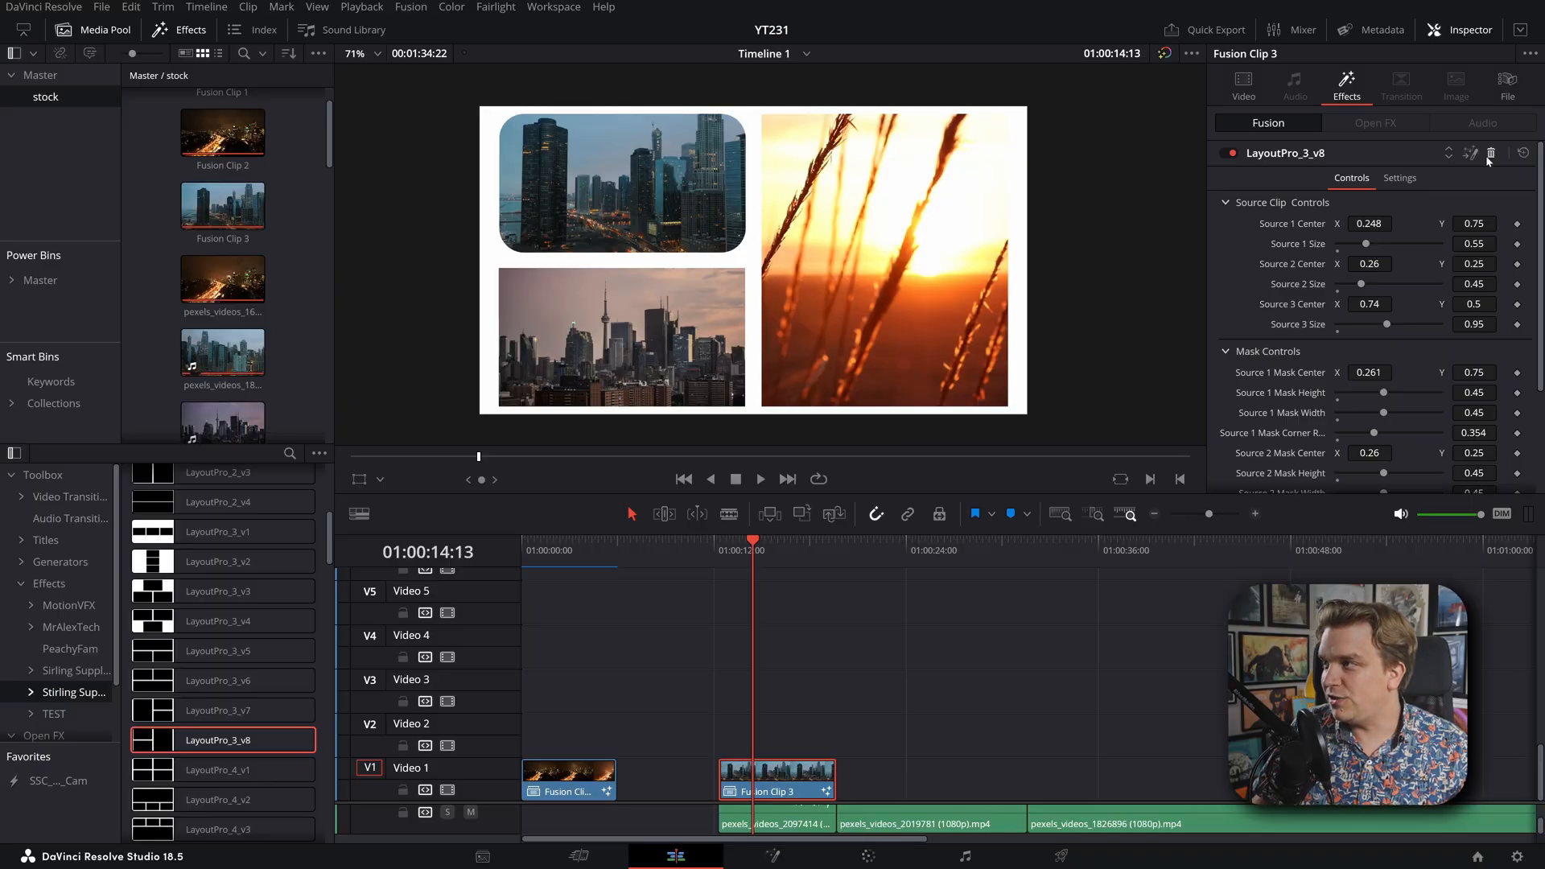
left_click(1242, 84)
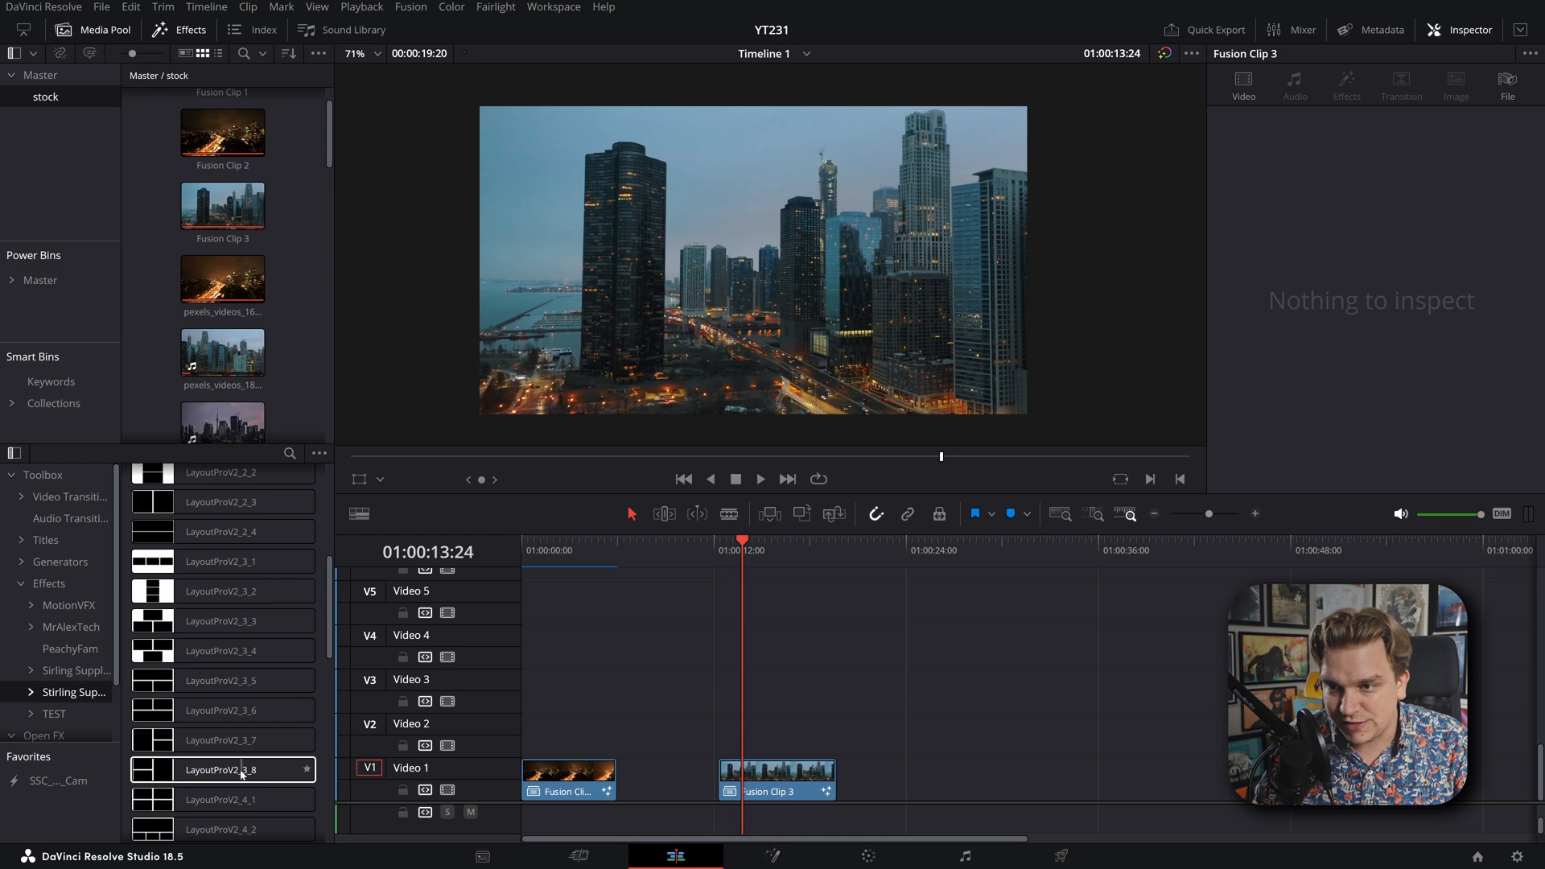
Step: Apply LayoutProV2_3_8 to Fusion Clip 3 and scroll its Inspector settings to Outline Controls
double_click(219, 769)
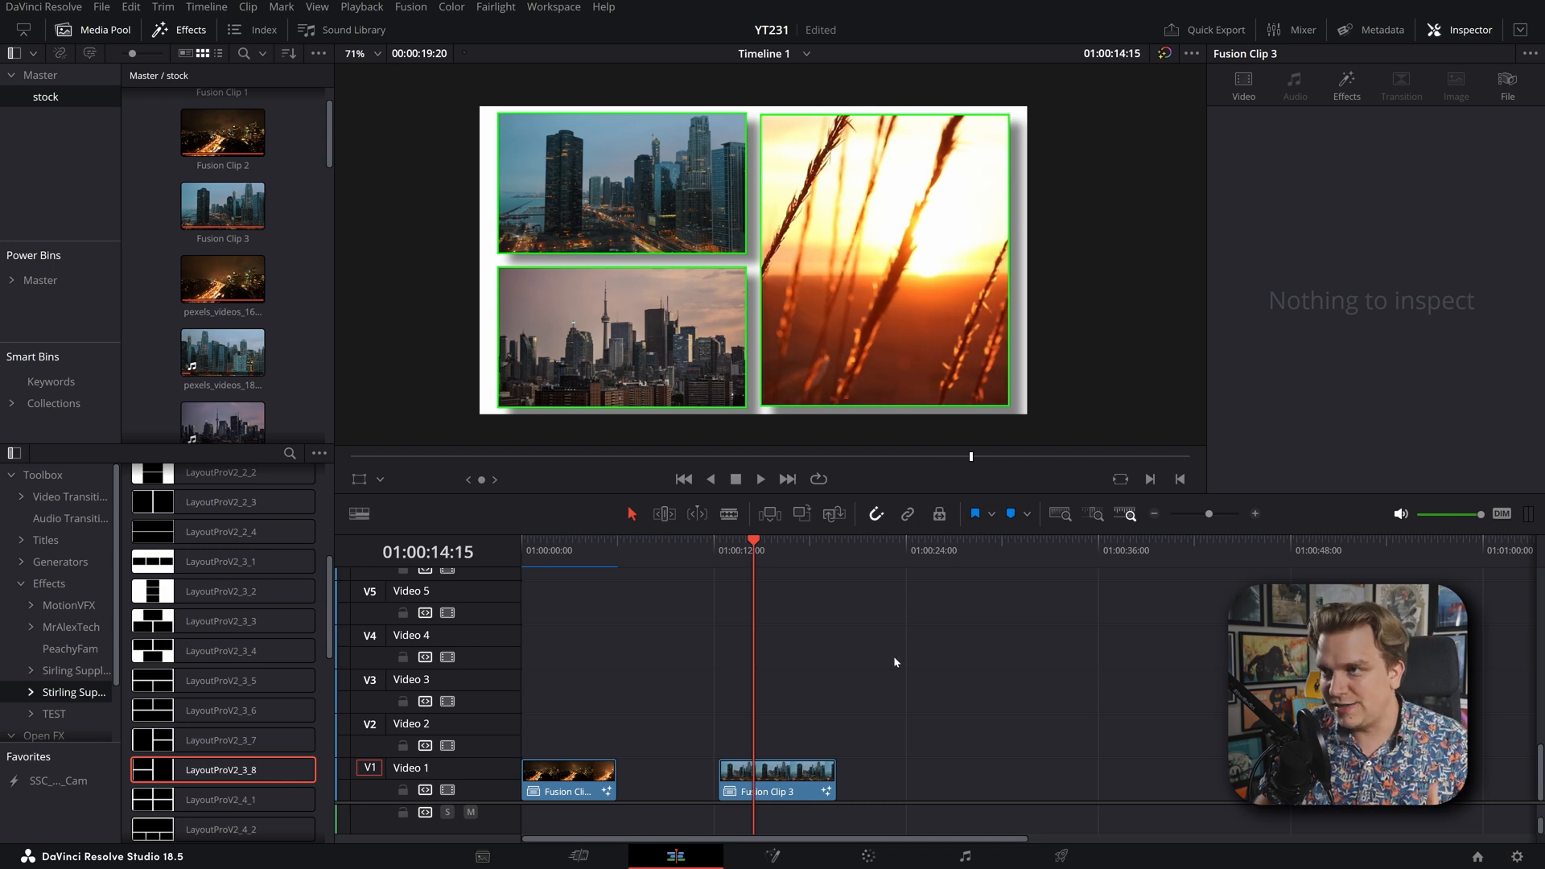
mouse_move(863, 292)
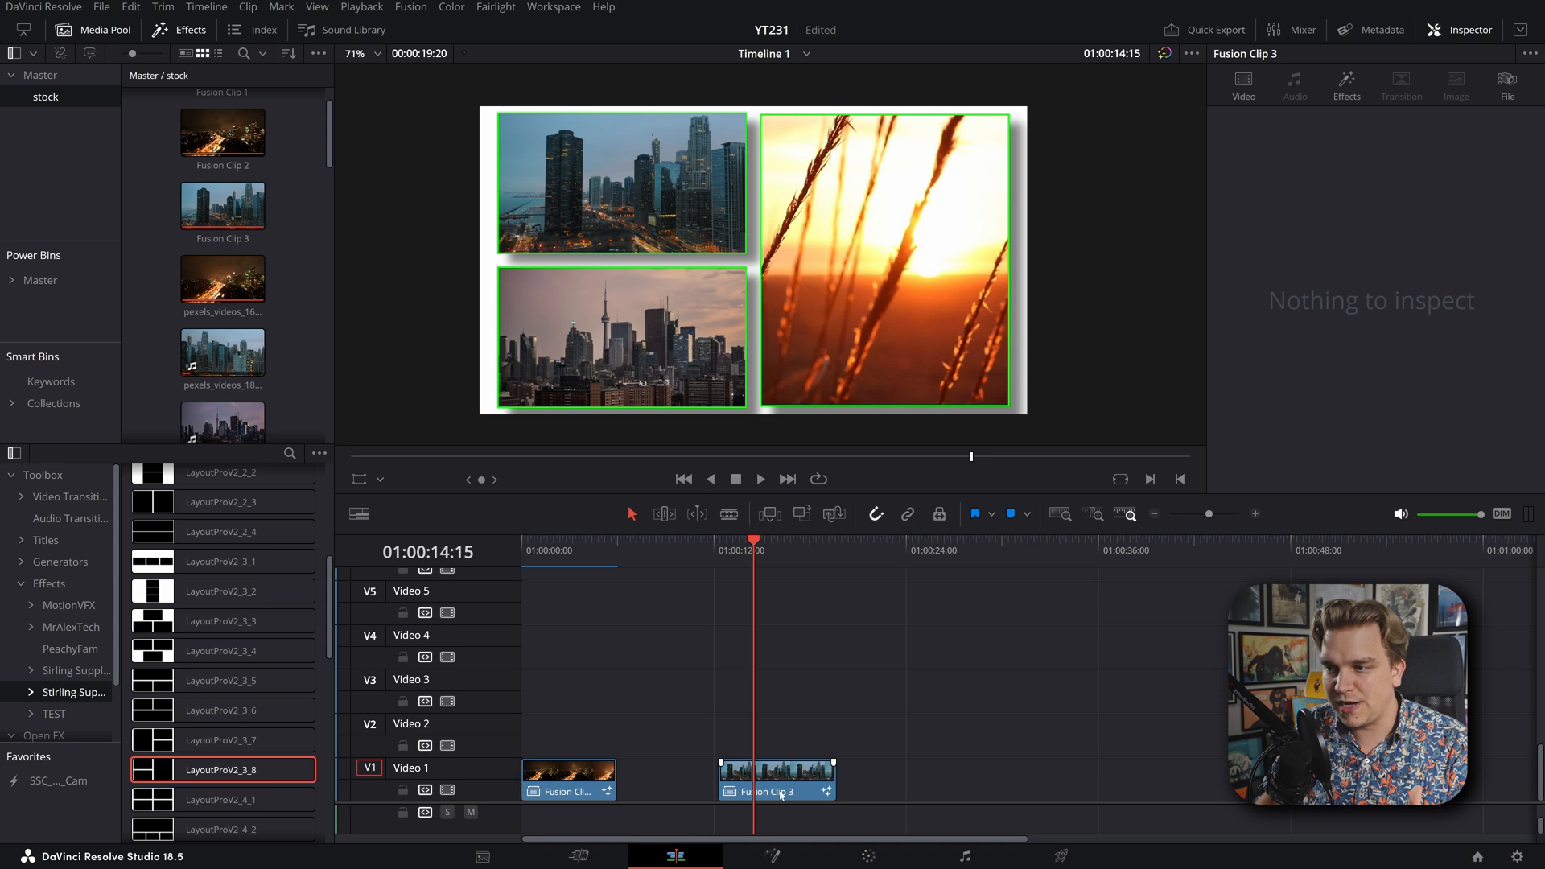
left_click(777, 778)
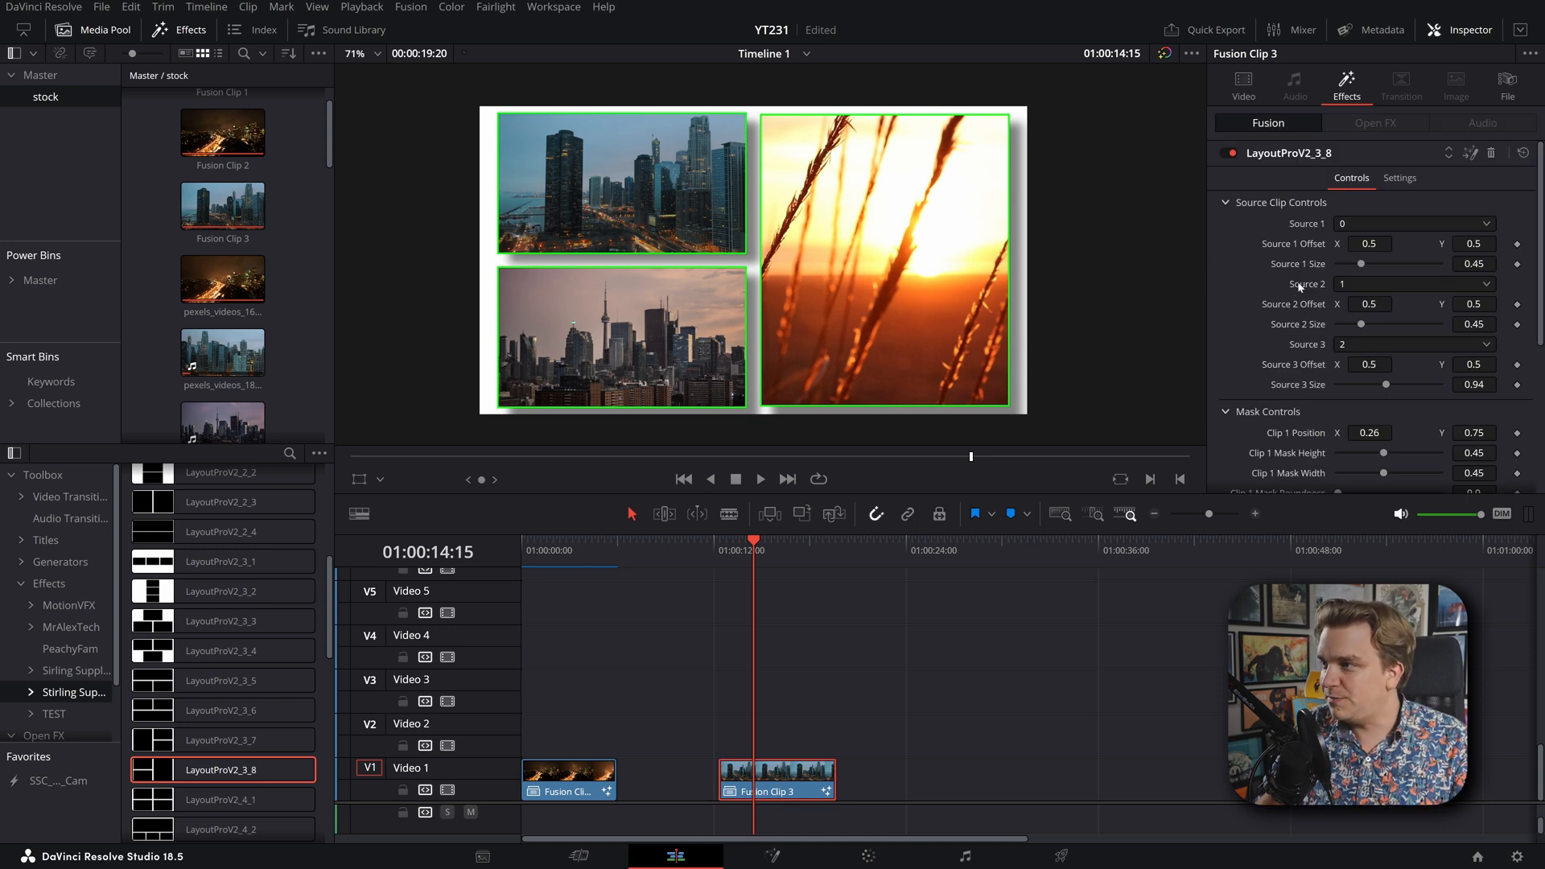
scroll("down", 3)
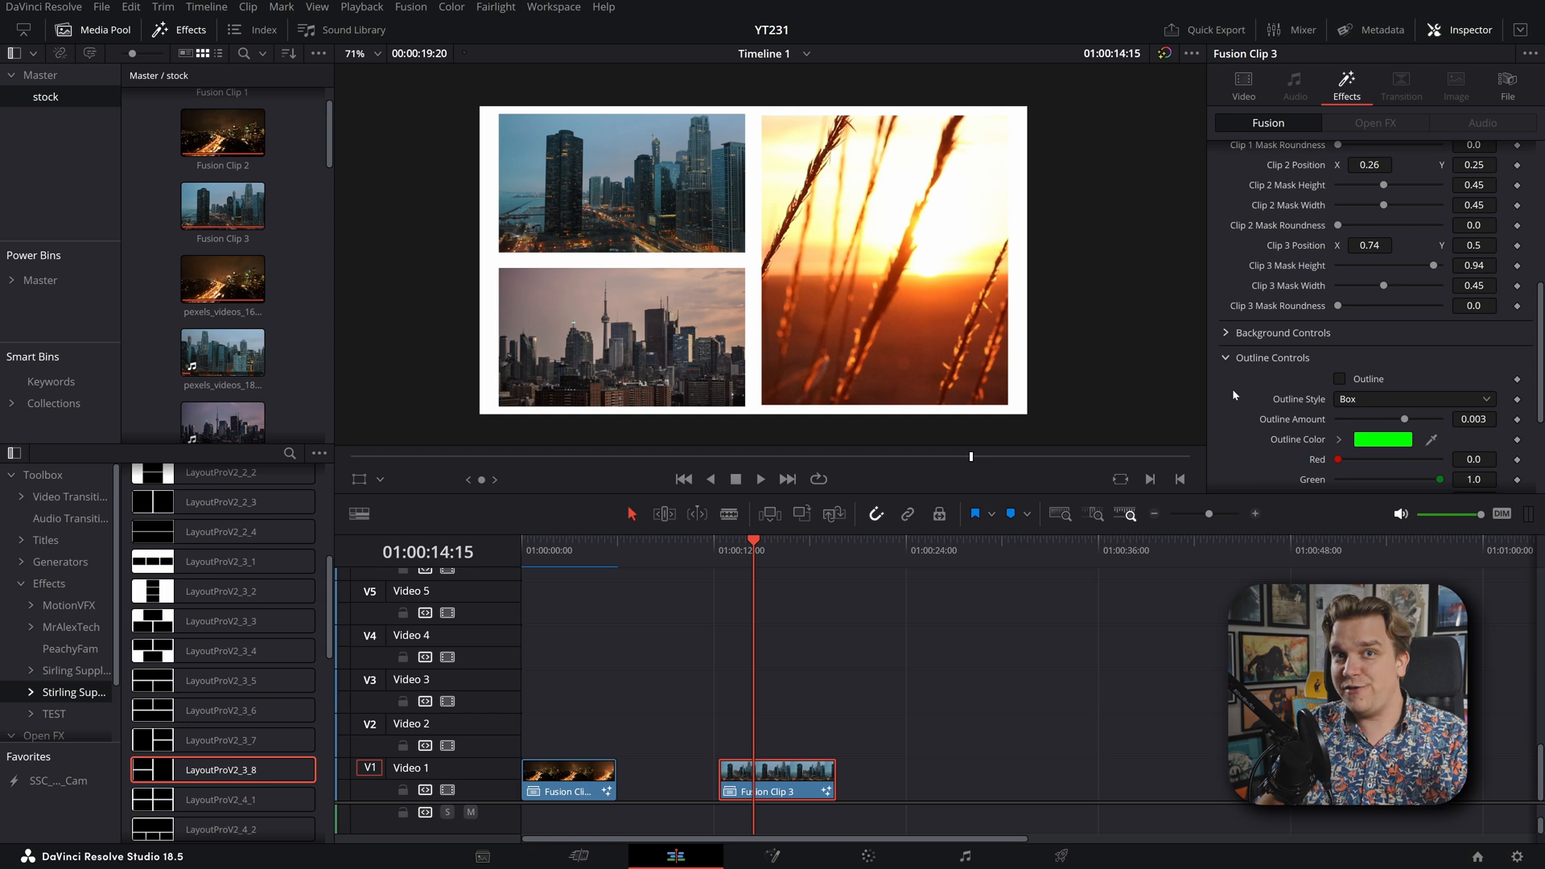
Step: Try a thicker green outline with the Circle outline style
left_click(1339, 378)
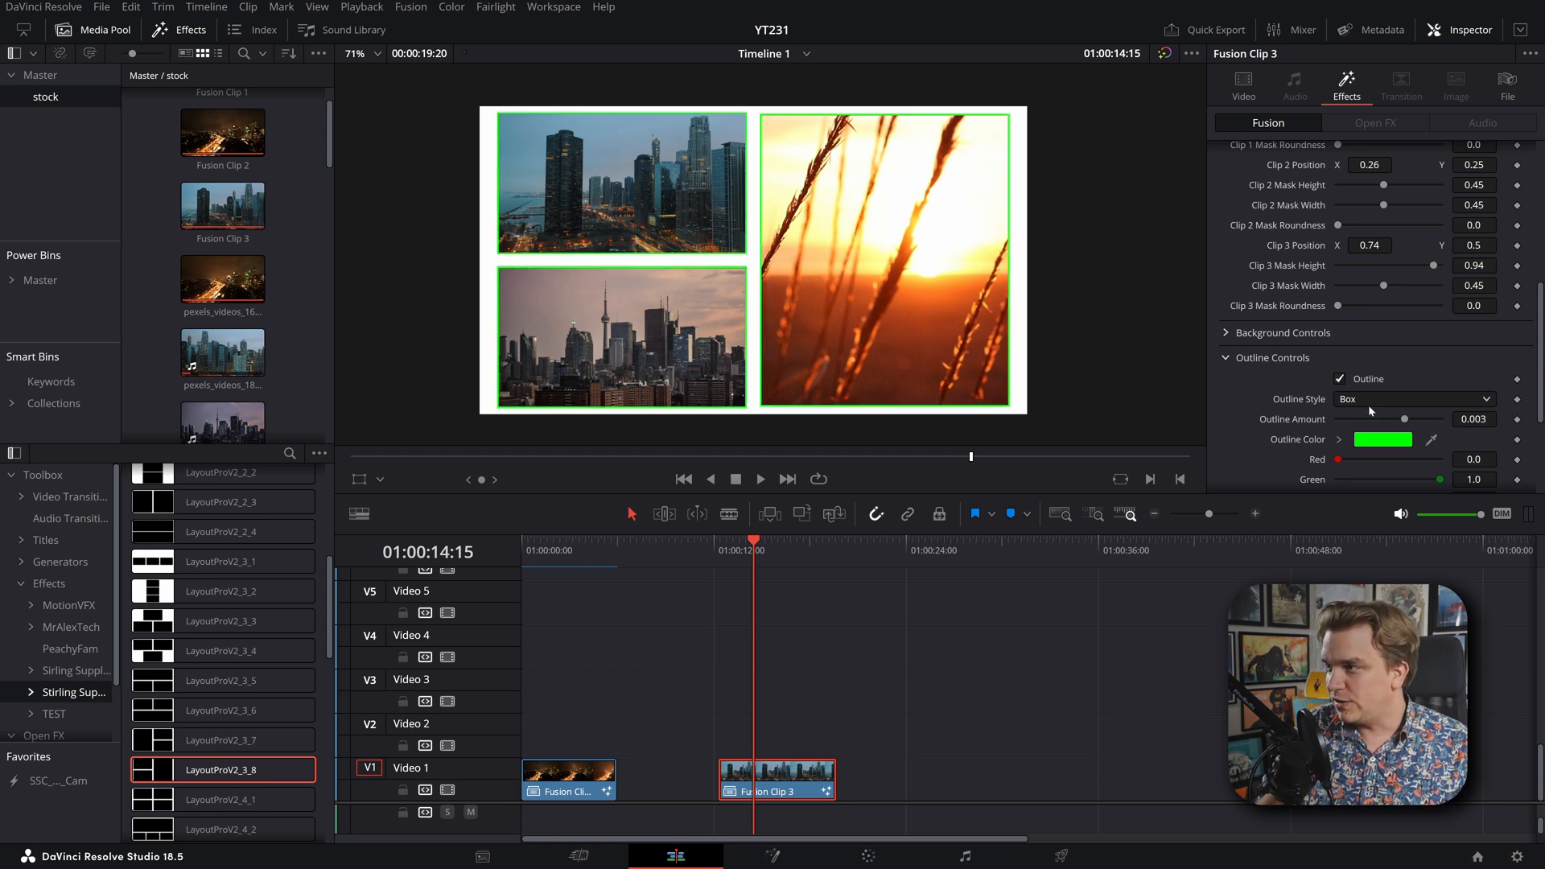
left_click_drag(1404, 418, 1438, 419)
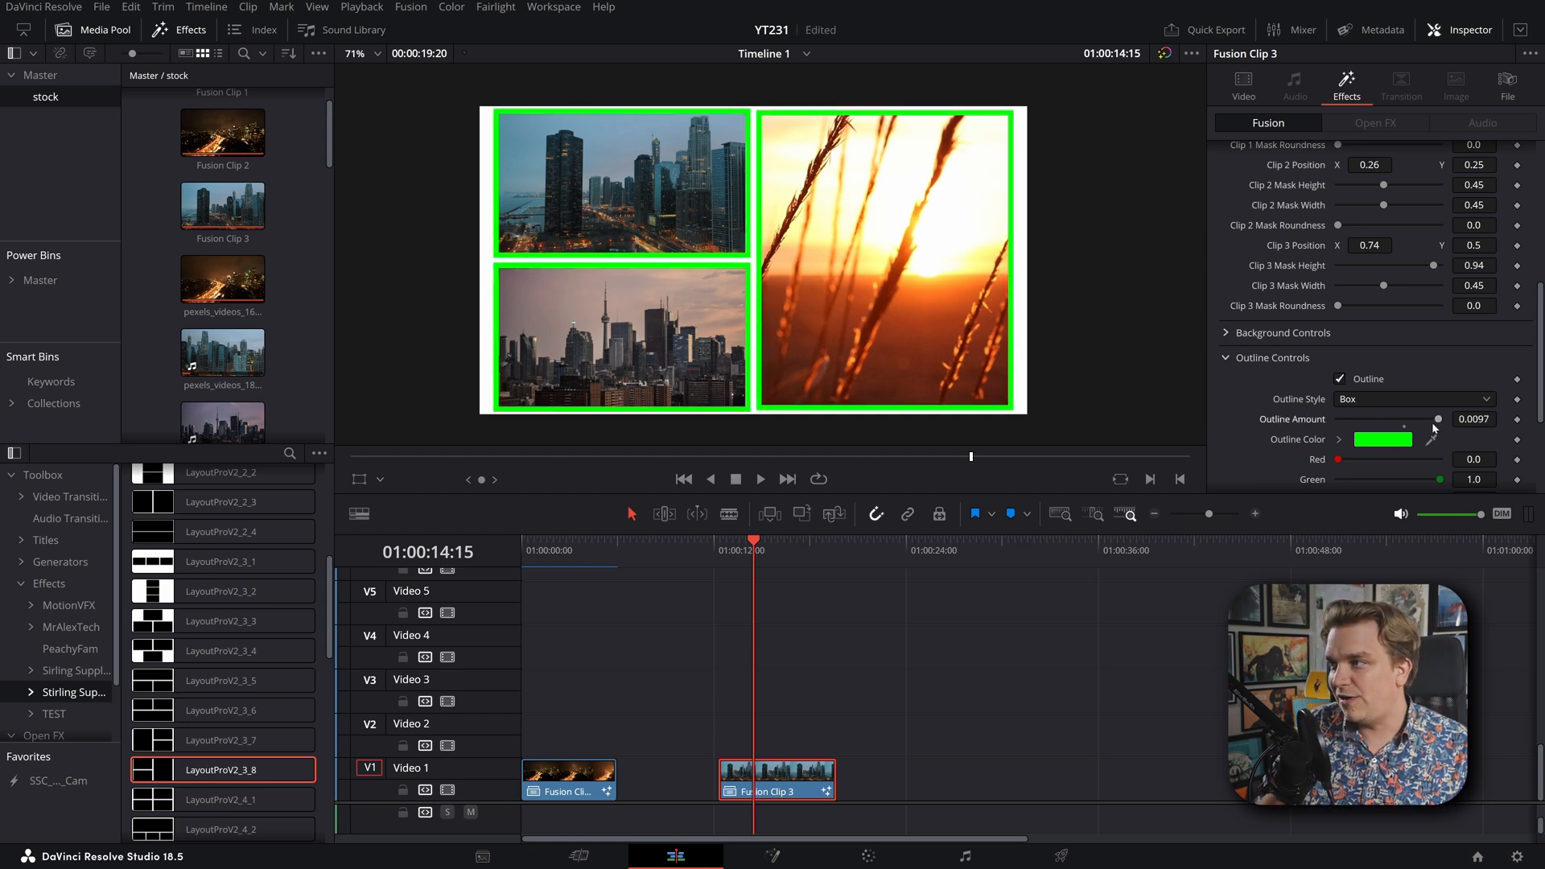
left_click(1412, 399)
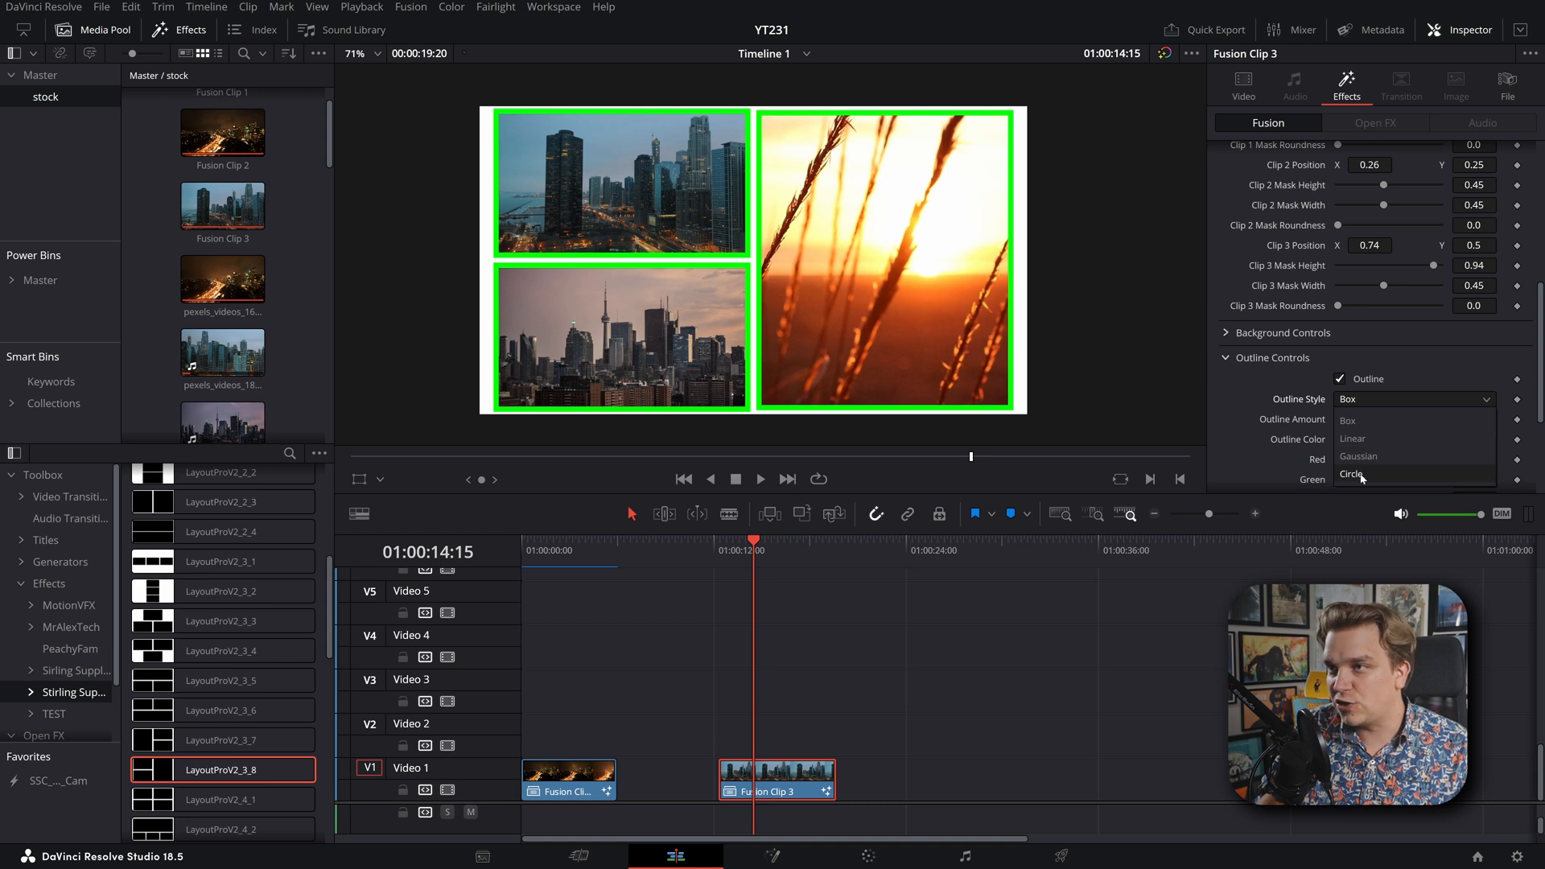
left_click(1351, 474)
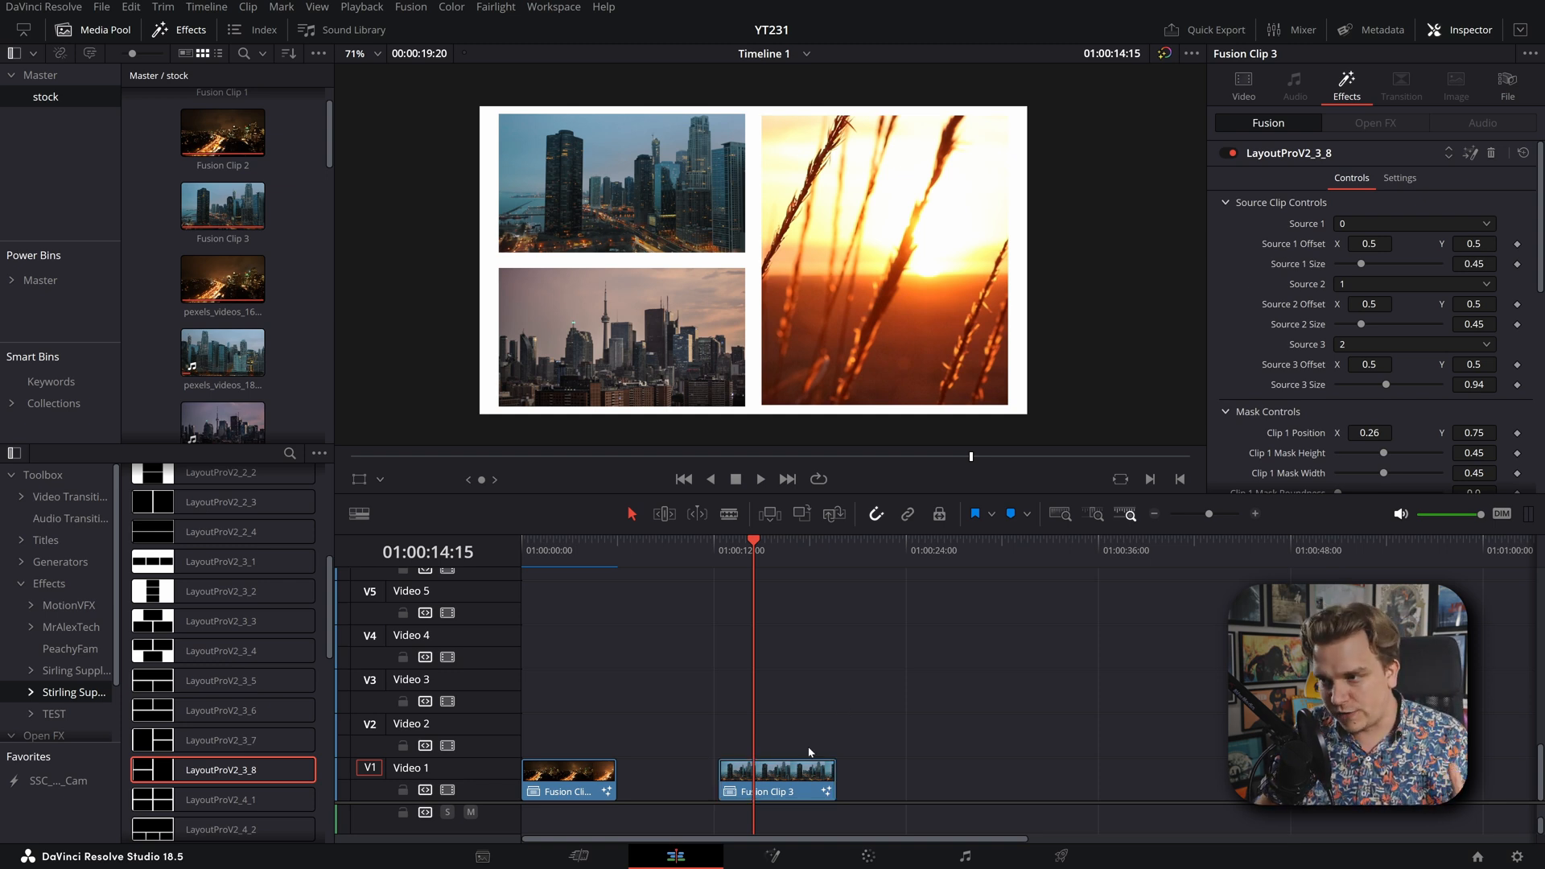
left_click(776, 778)
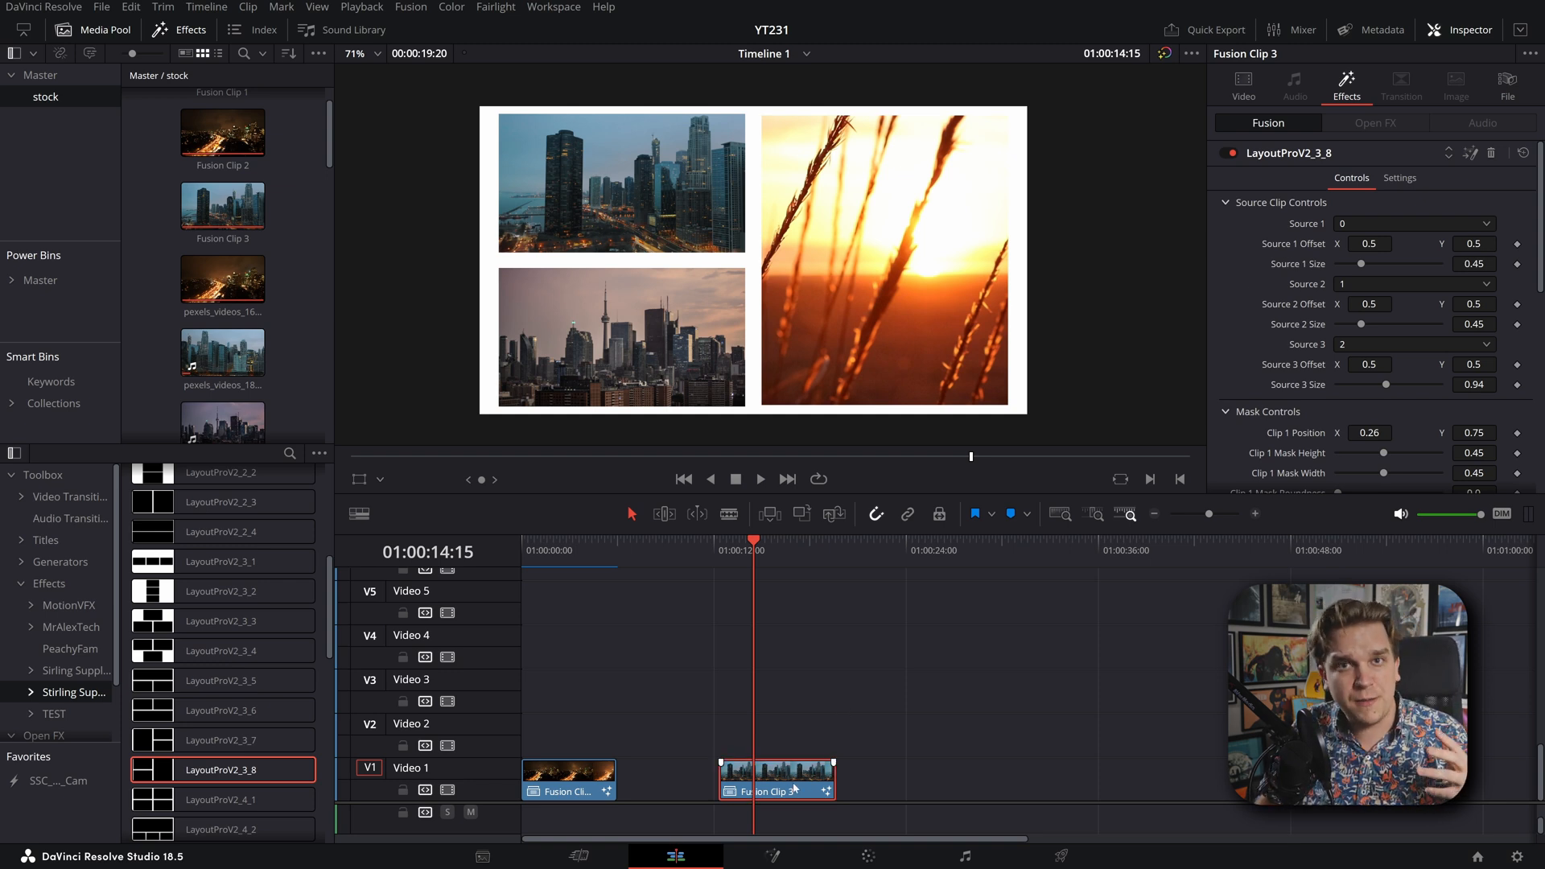
right_click(776, 778)
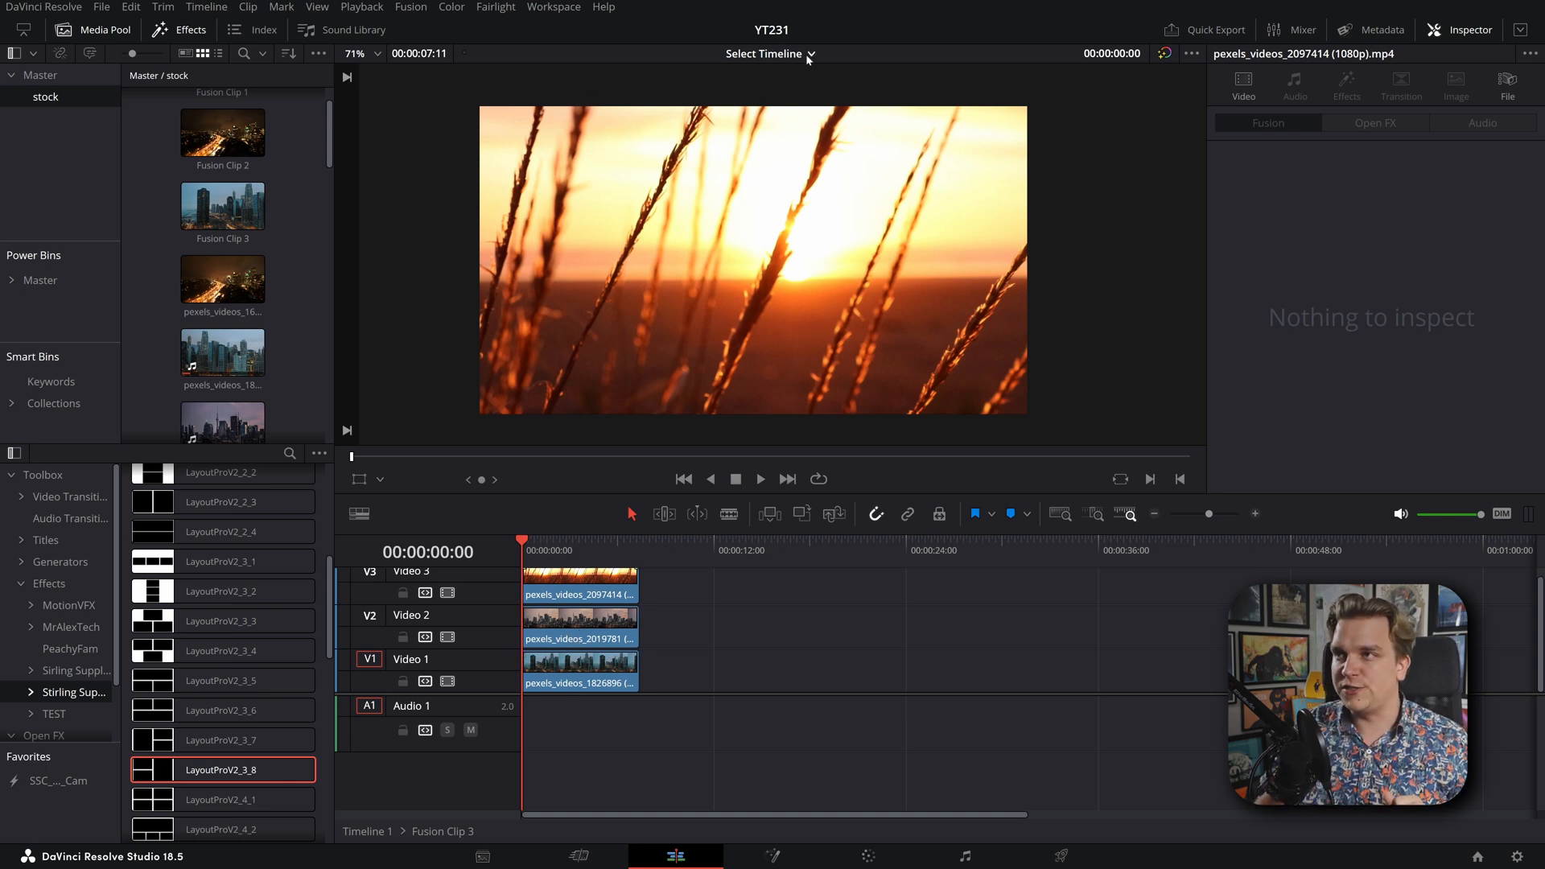
left_click(767, 53)
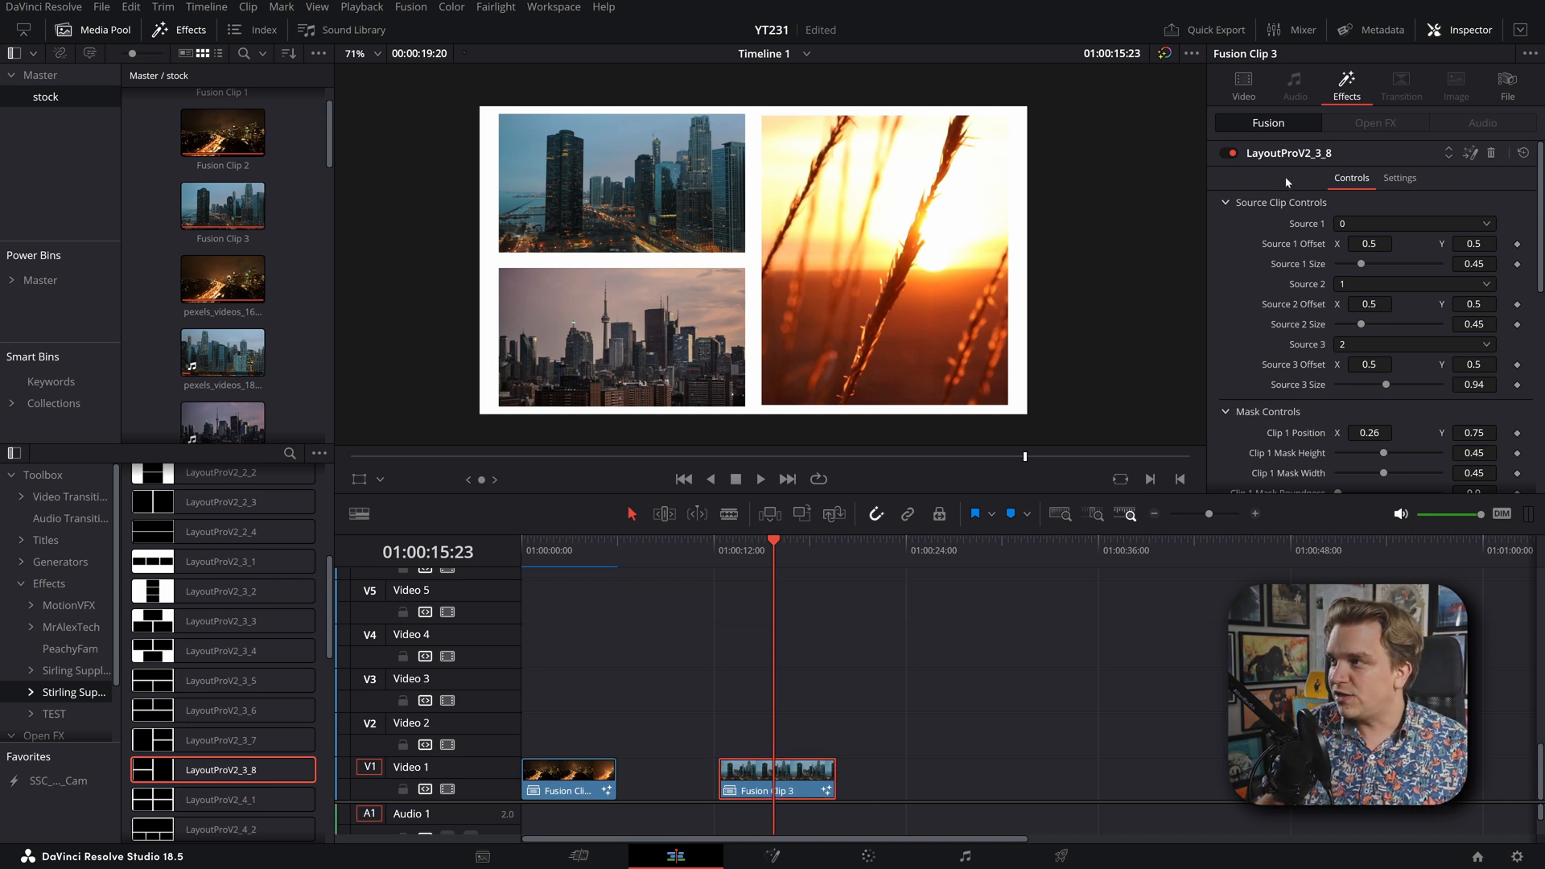
mouse_move(1311, 254)
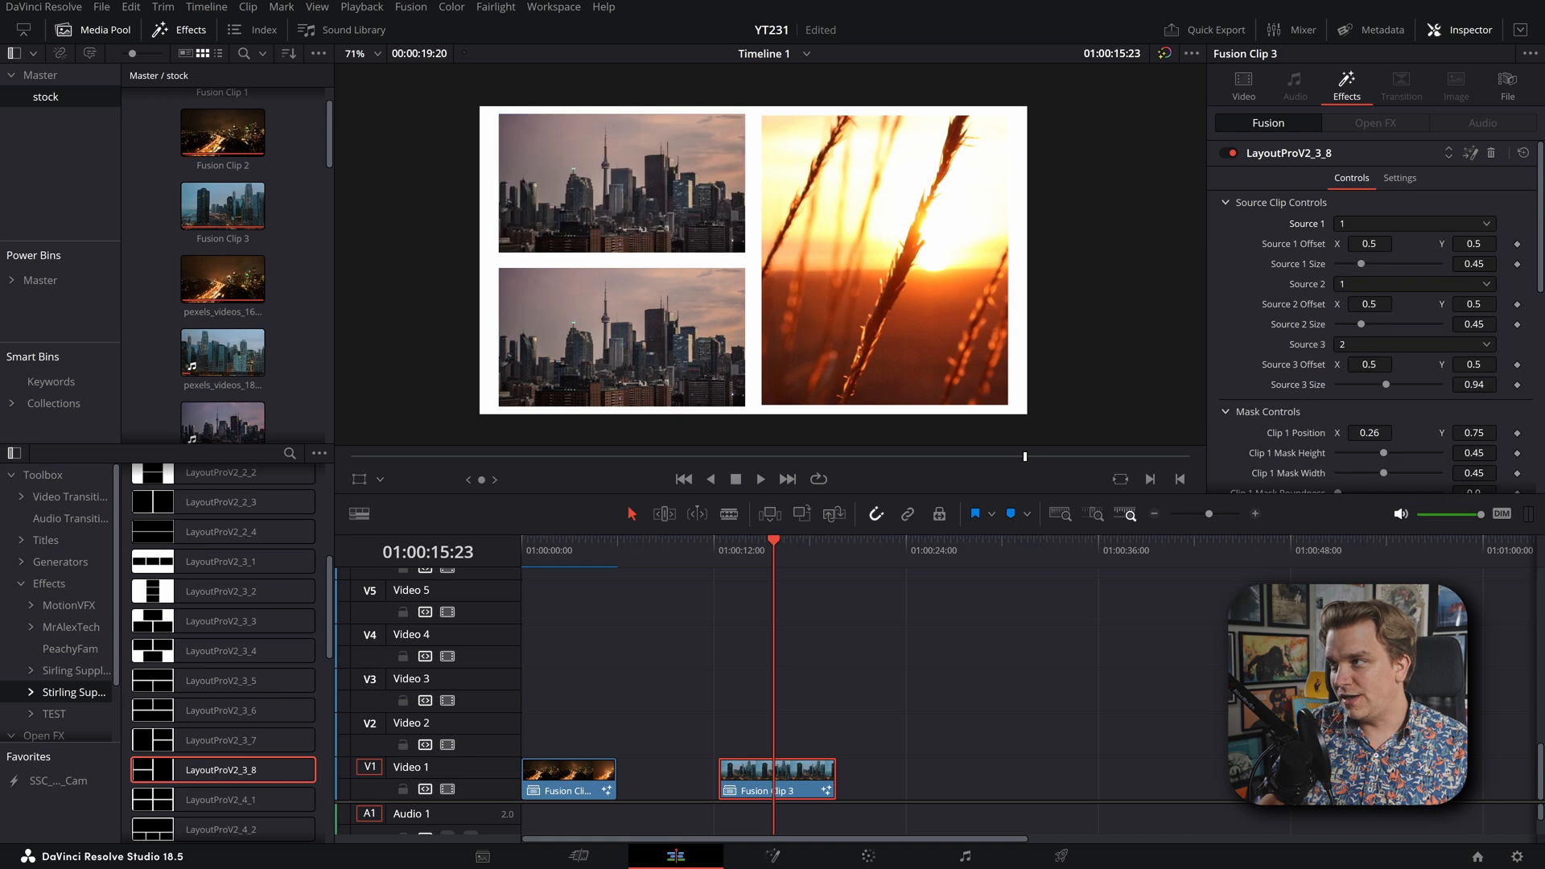
Step: Swap the clip in the right slot, then restore the original source clips
left_click(1413, 224)
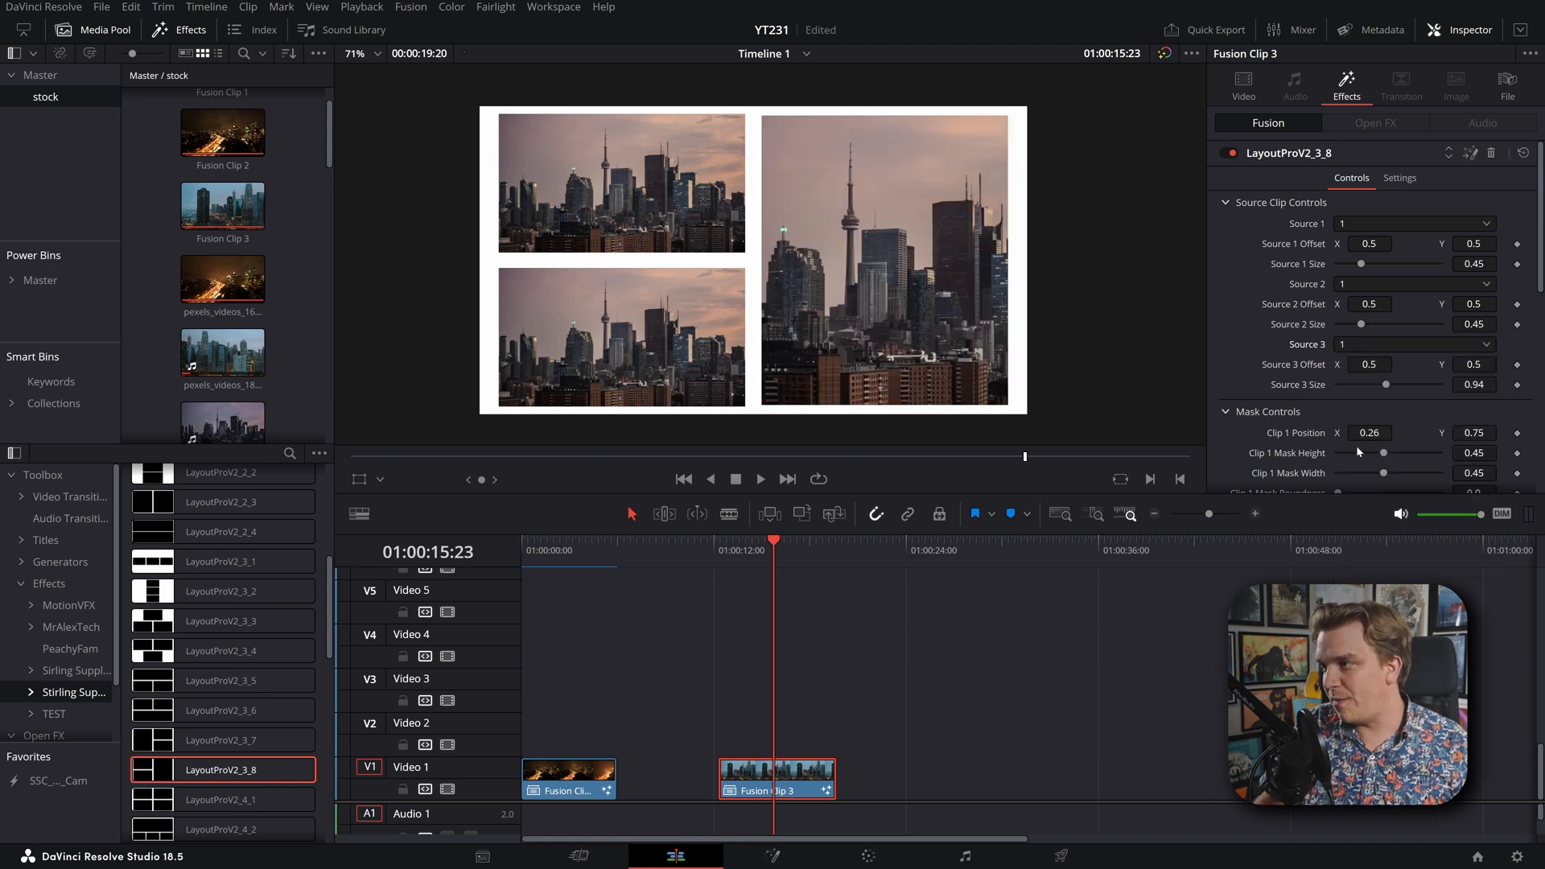
left_click(1414, 344)
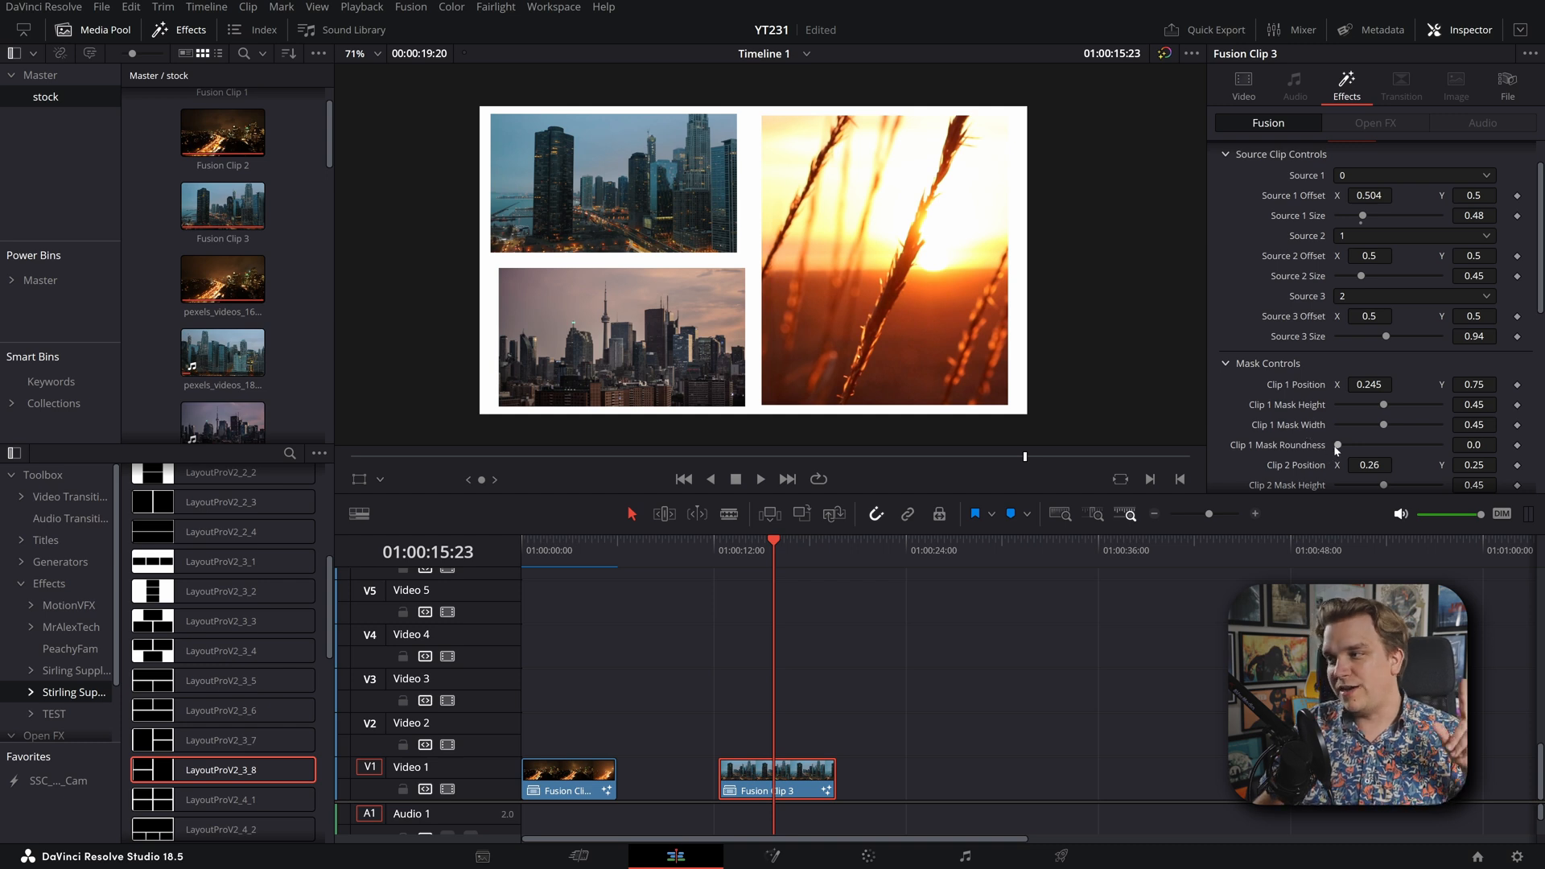
Step: Round the top-left clip's mask corners to 0.147 and shrink the lower-left clip's image
left_click_drag(1337, 444, 1364, 444)
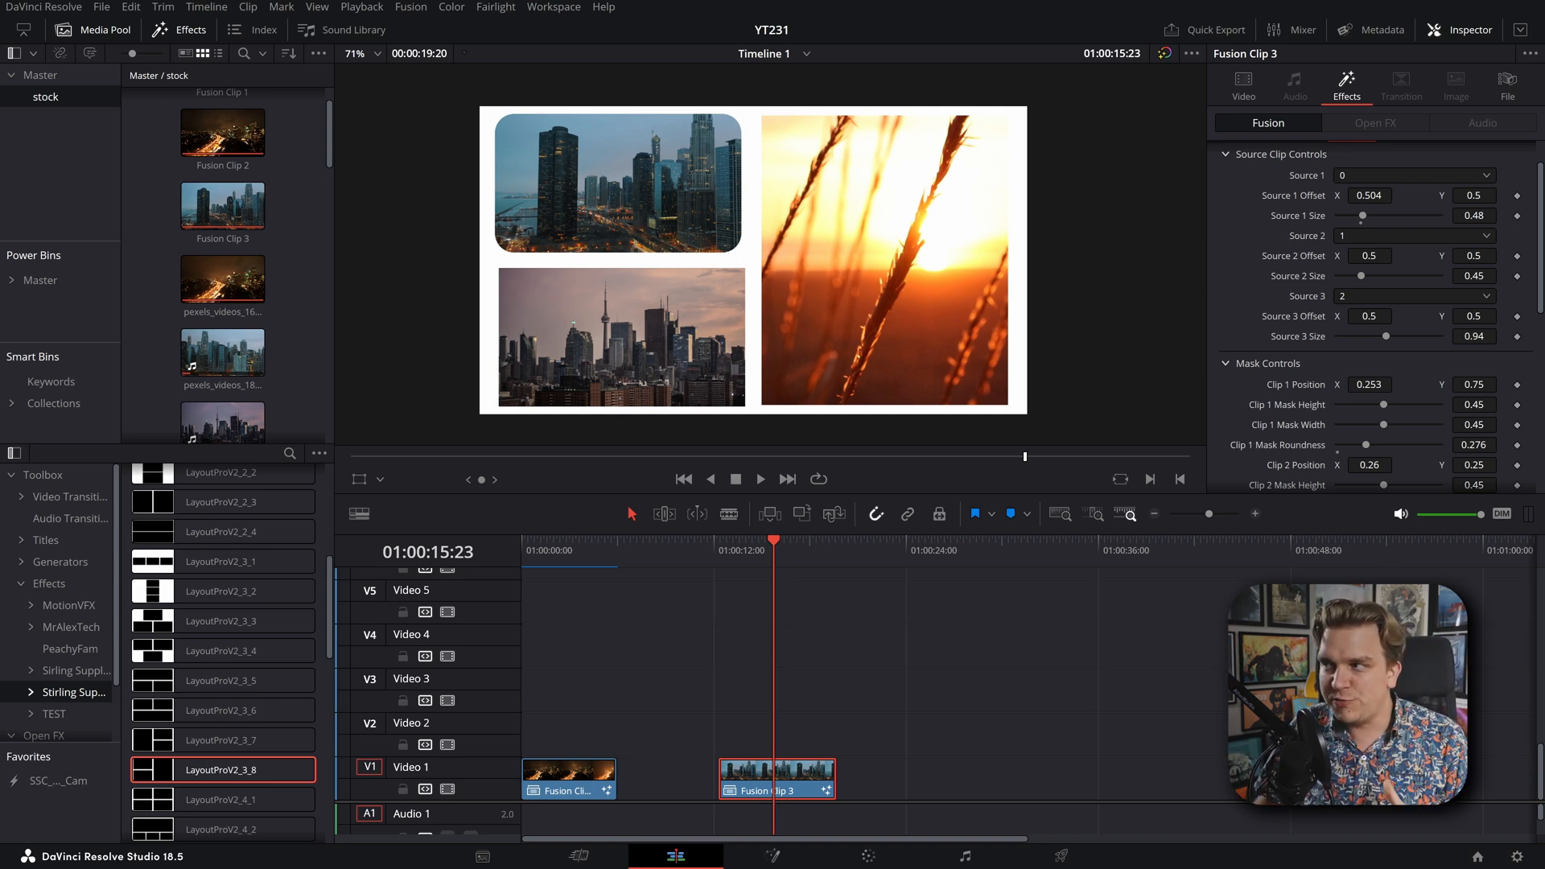
type("0.147")
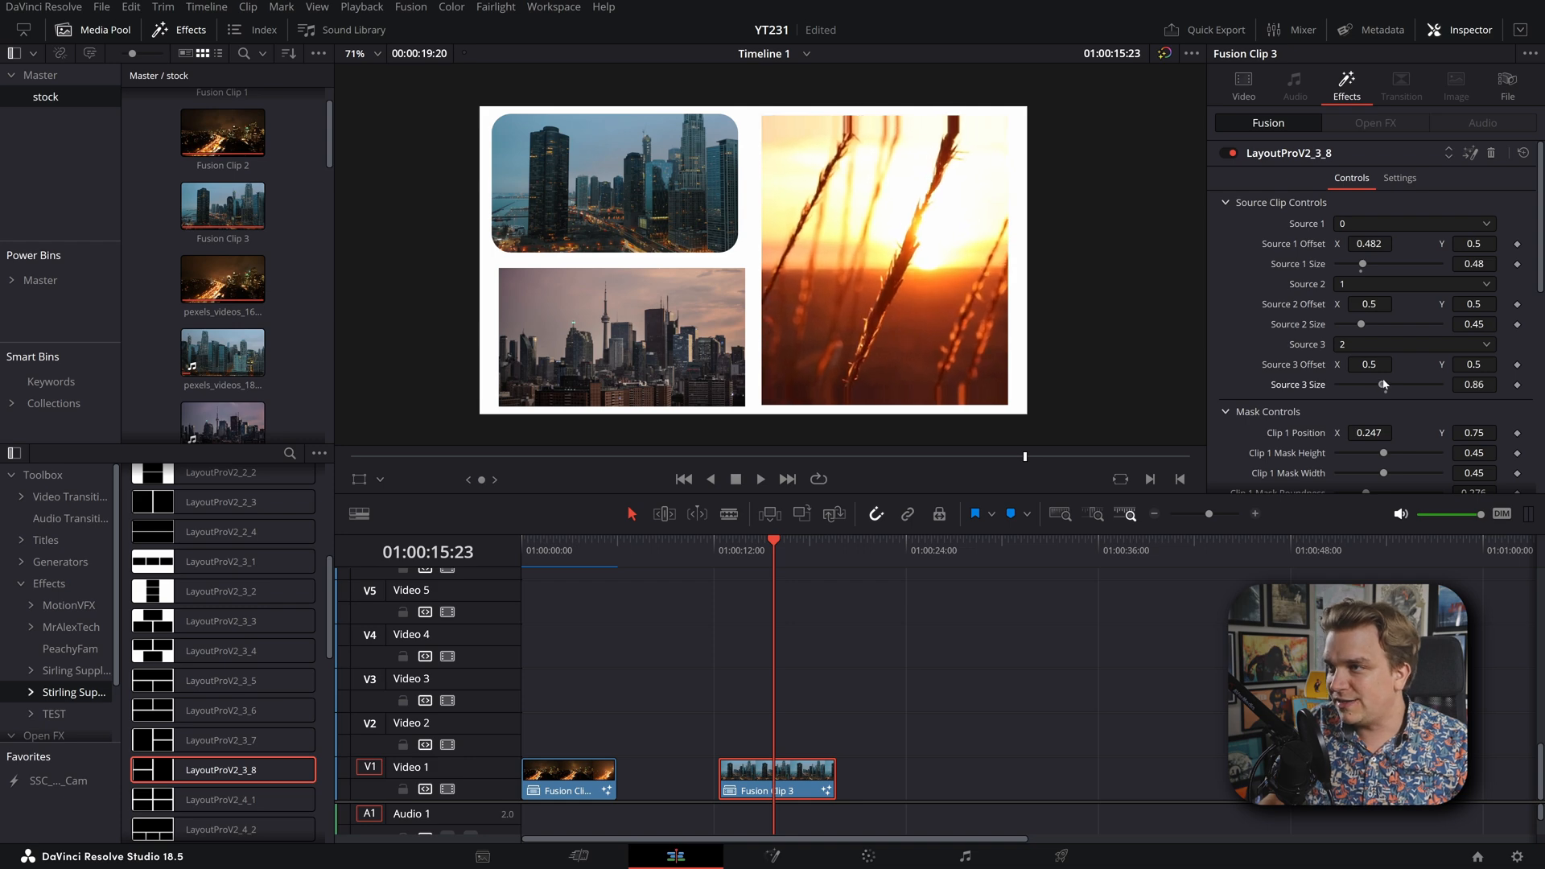
left_click_drag(1359, 324, 1347, 324)
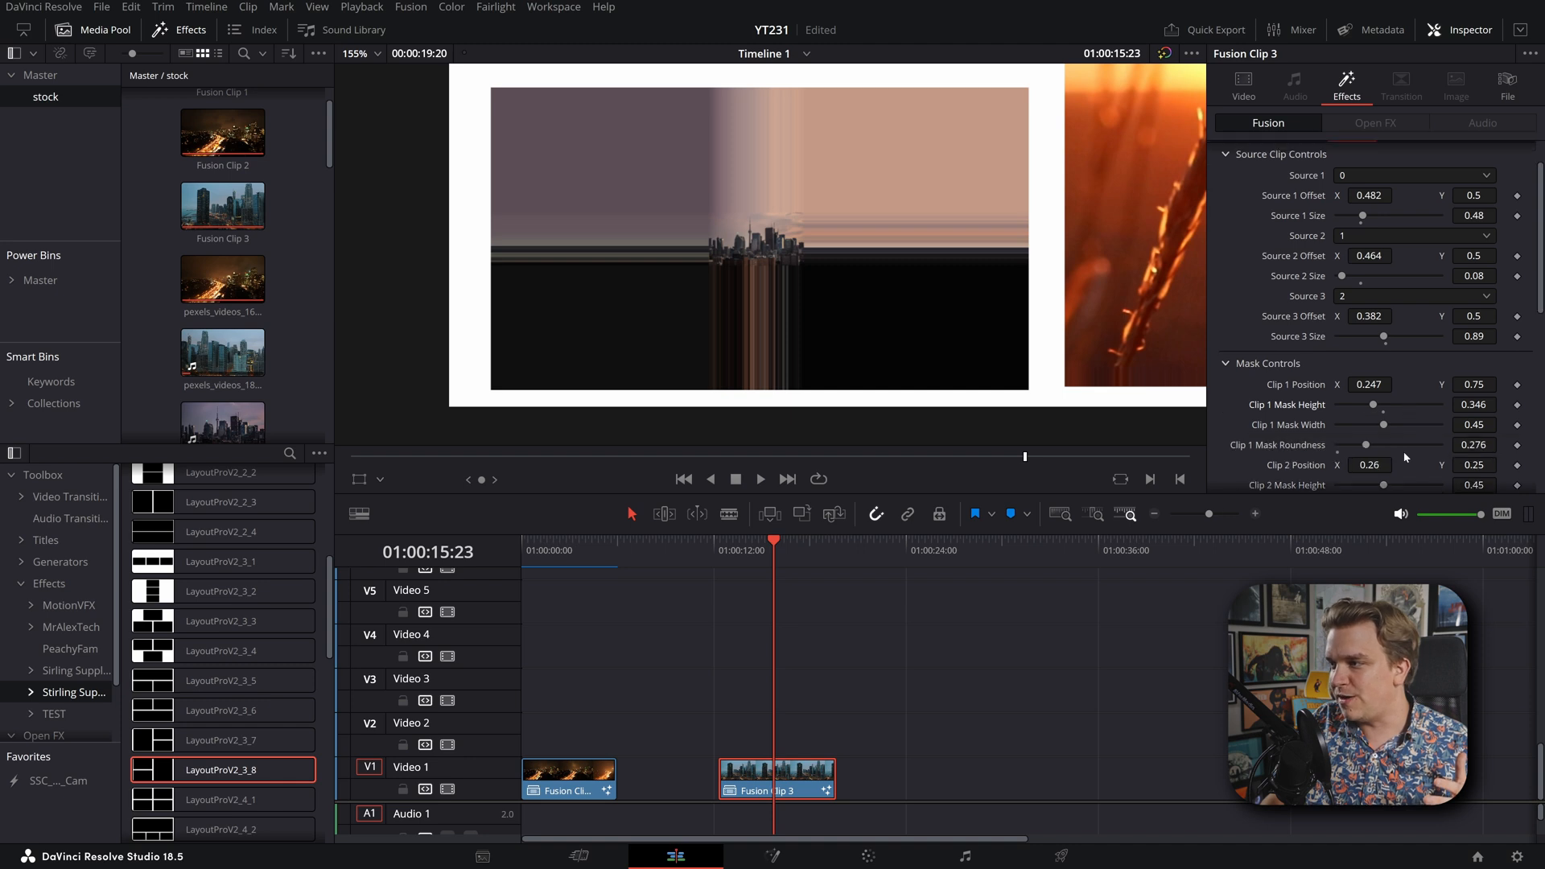
Step: Scroll the Inspector and resize the lower-left slot's mask
scroll("down", 3)
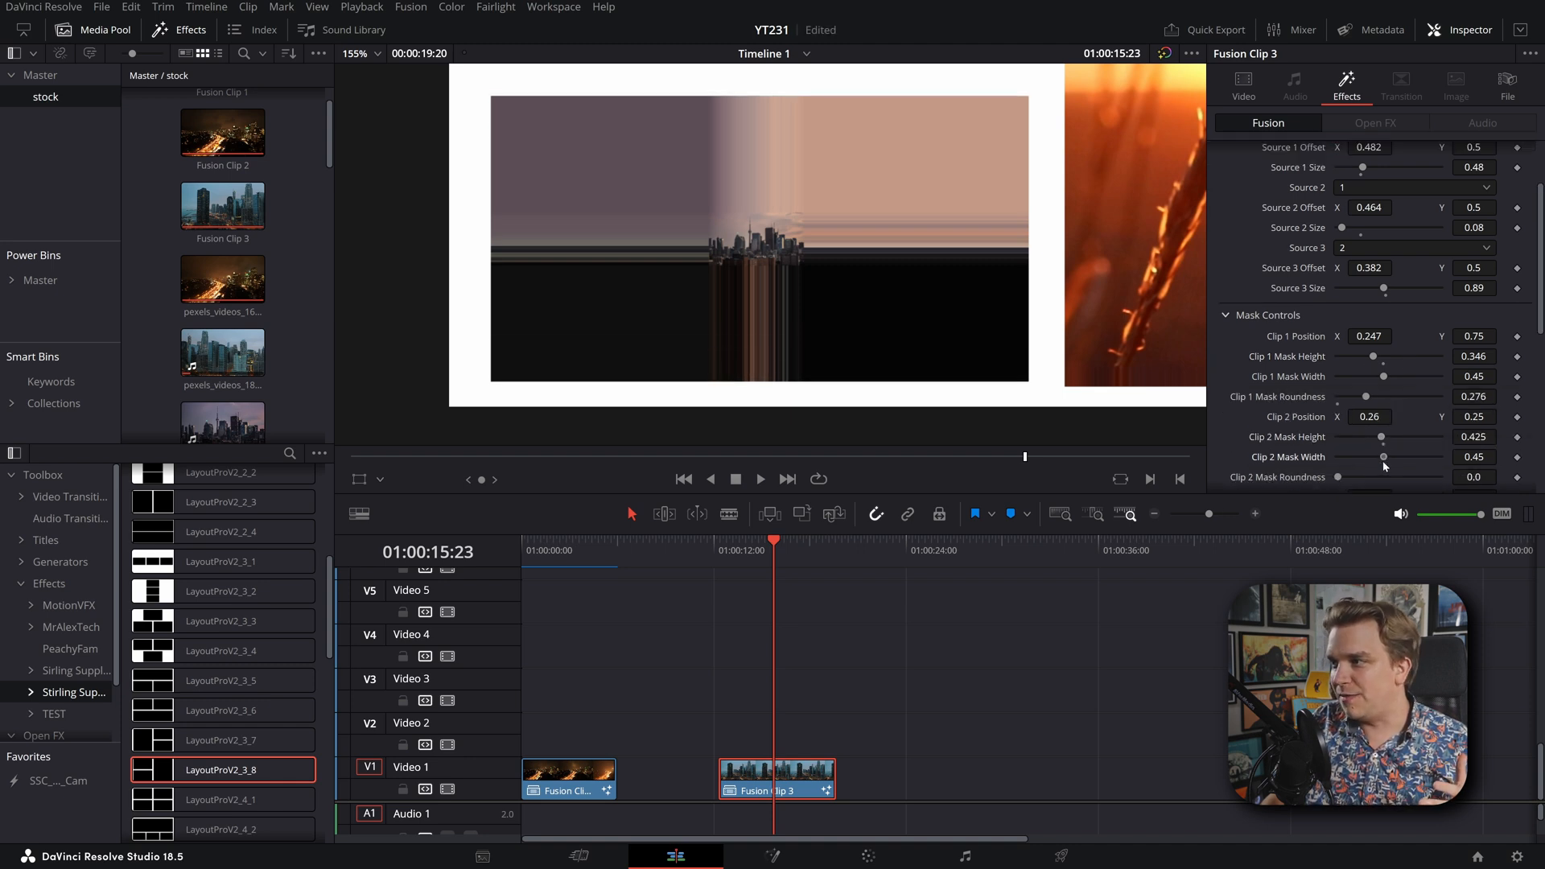
left_click_drag(1383, 456, 1352, 456)
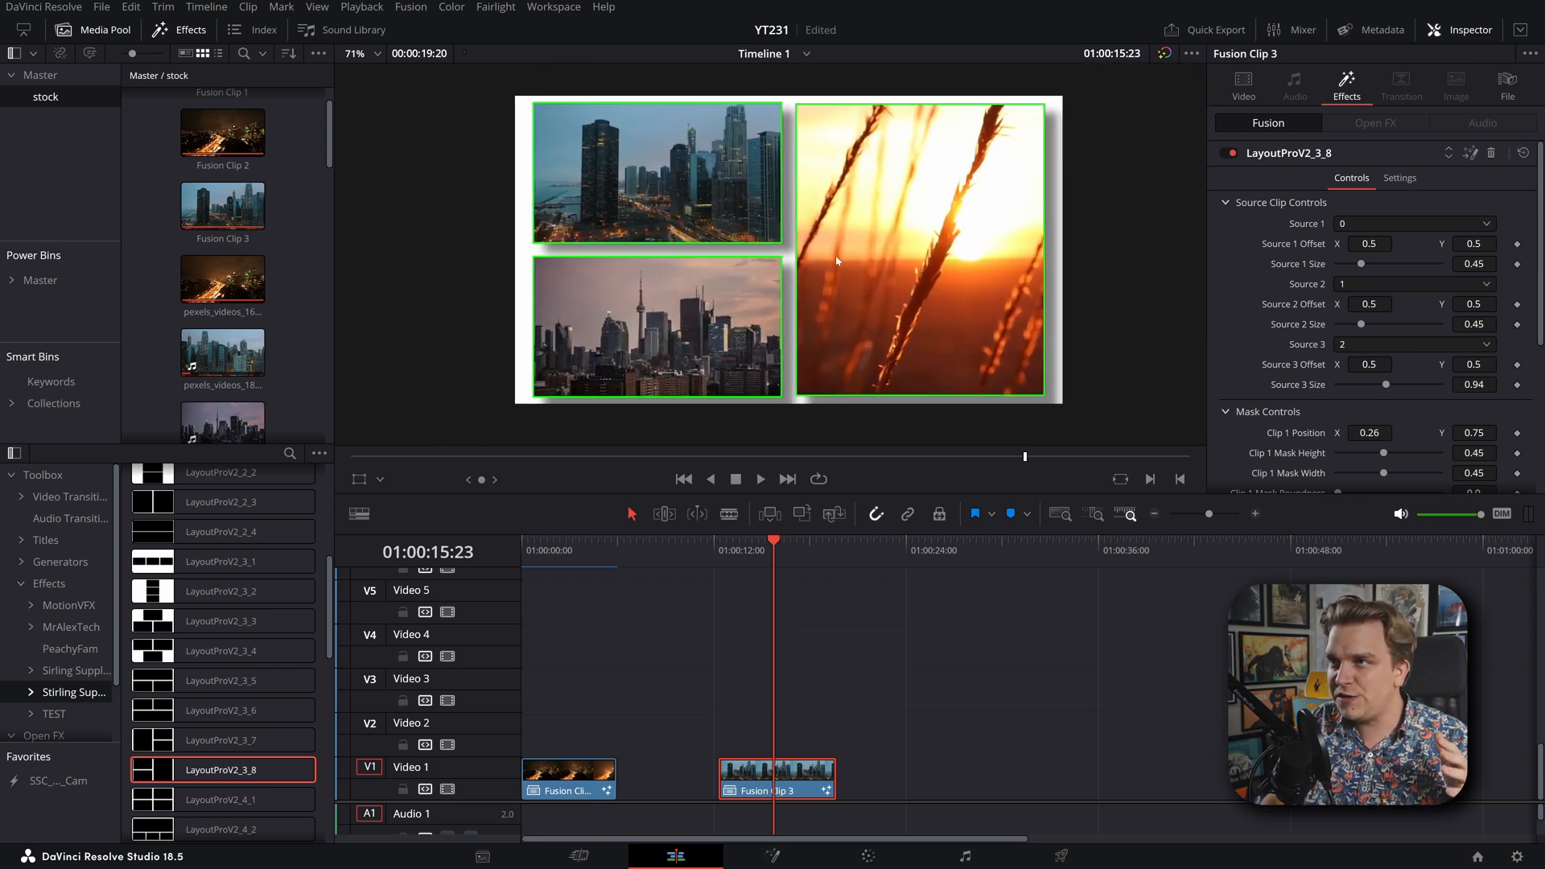
Step: Click in the viewer to begin enlarging the lower-left skyline and sunset sources
left_click(379, 480)
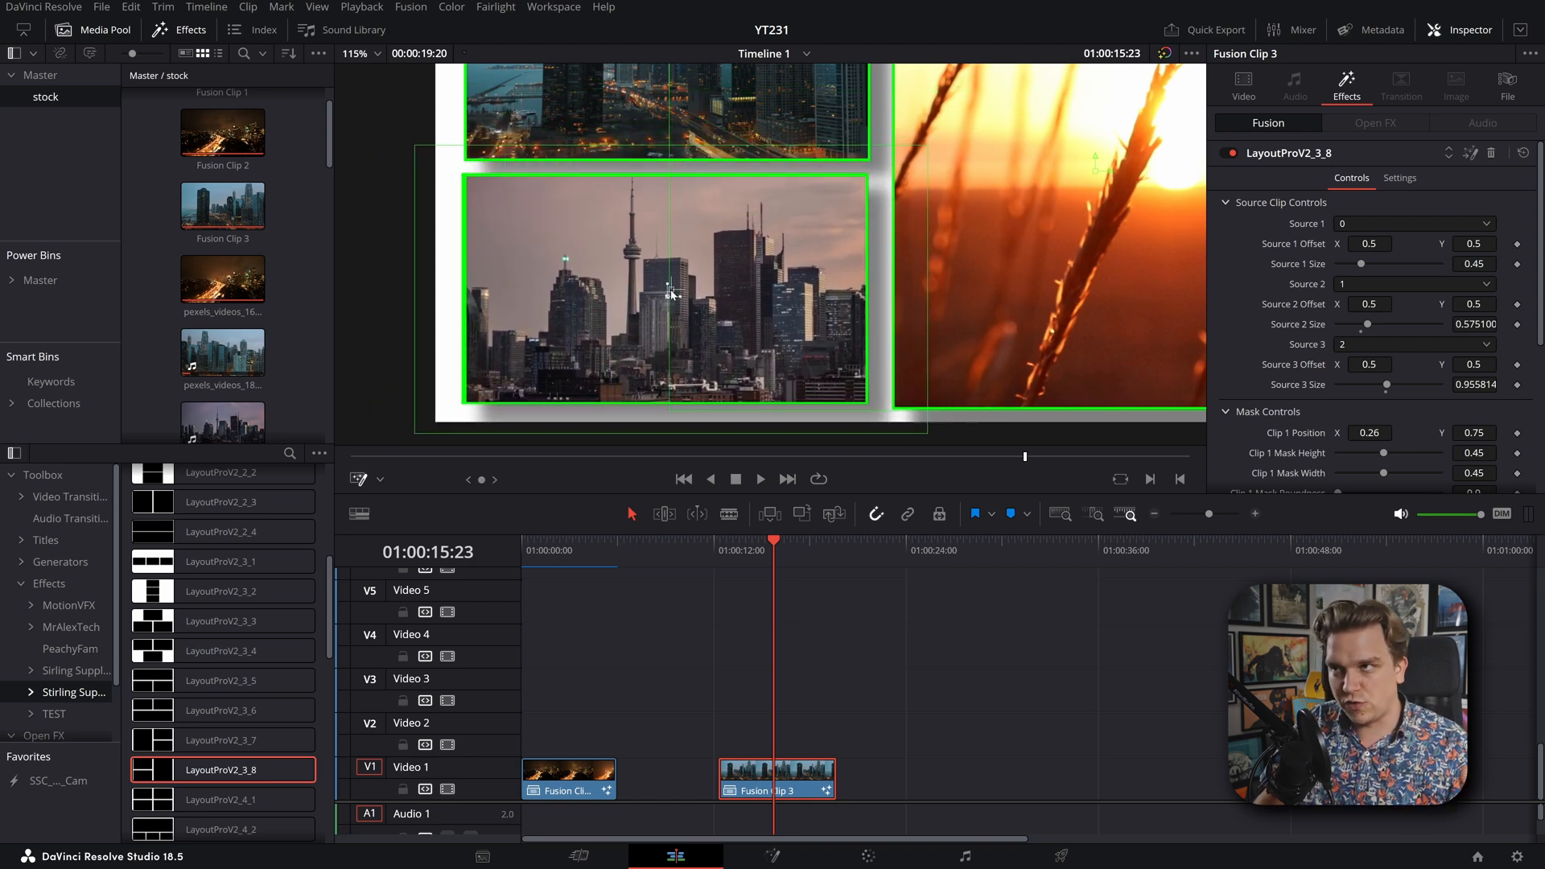
Step: Resize the Source 2 skyline image, adjust its Offset X, and shrink the Clip 2 mask frame
left_click_drag(668, 295, 685, 295)
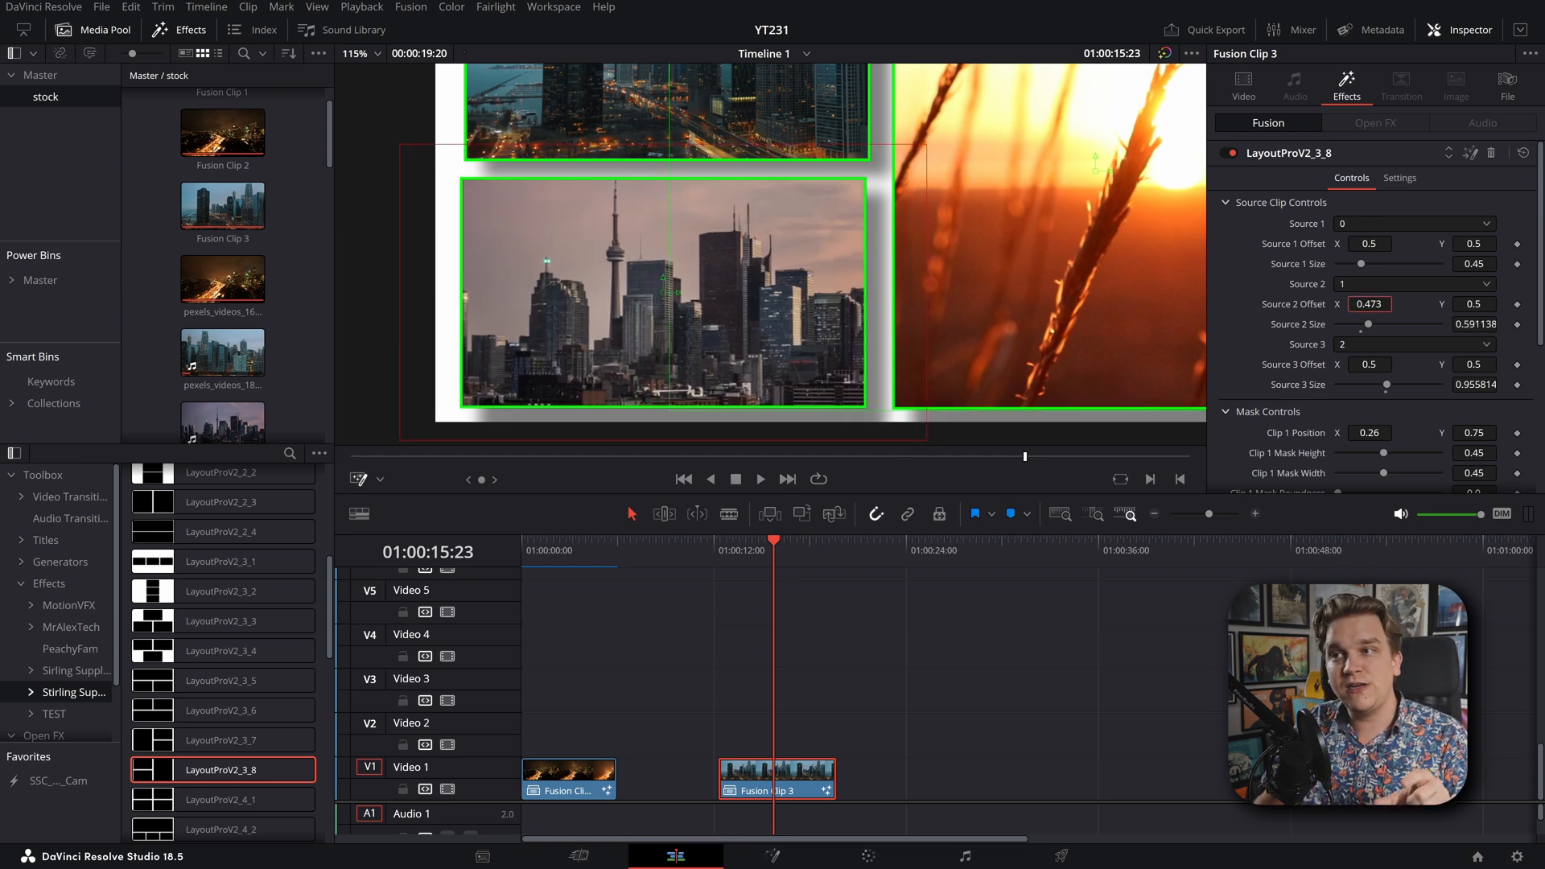
left_click(1368, 303)
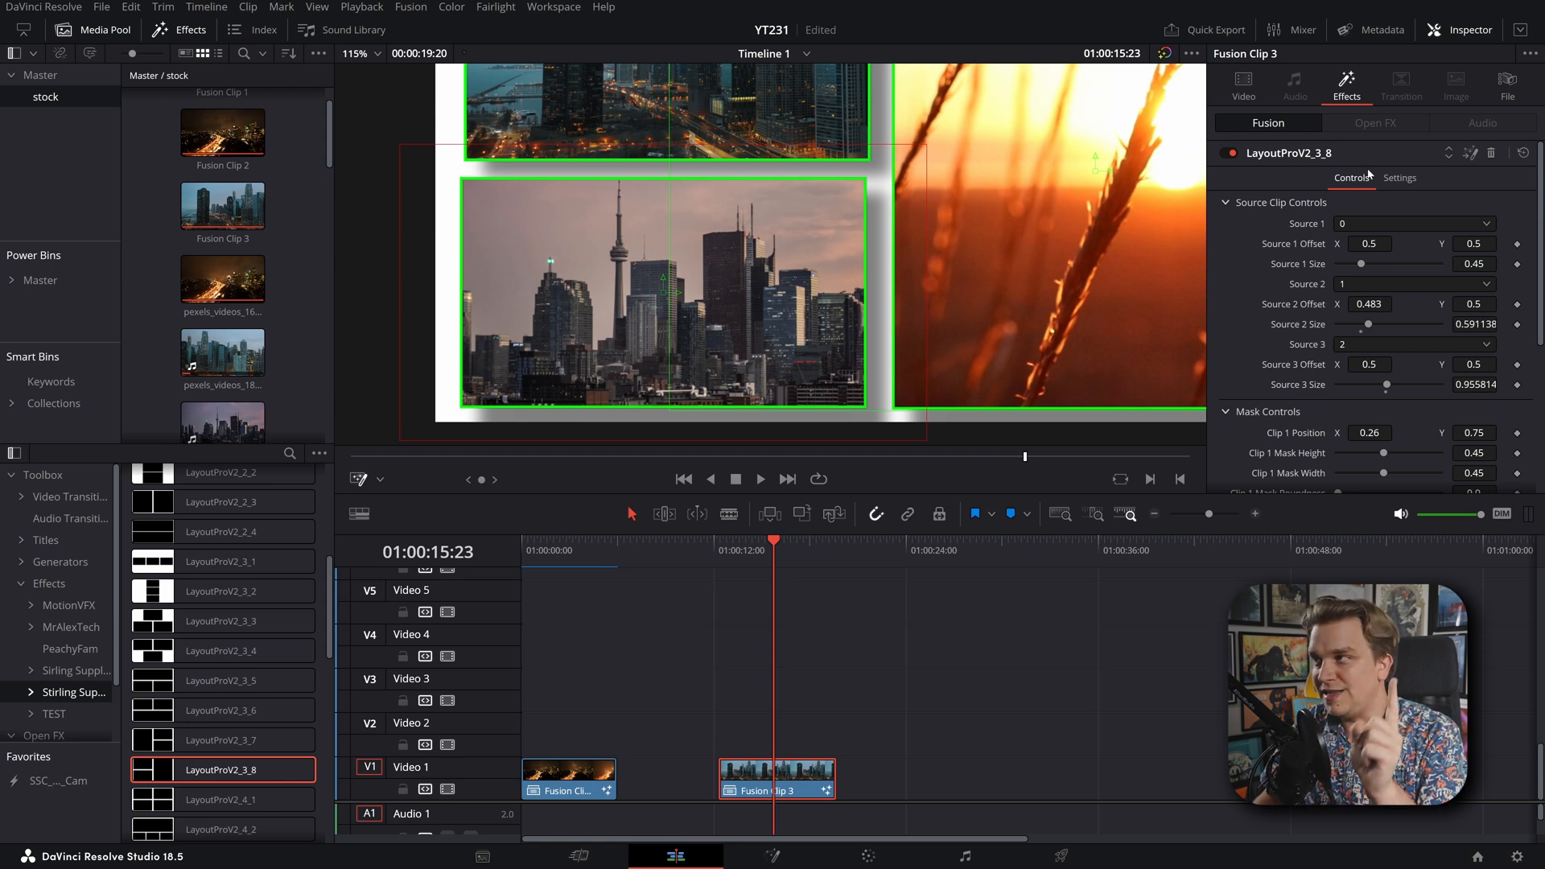
scroll("down", 3)
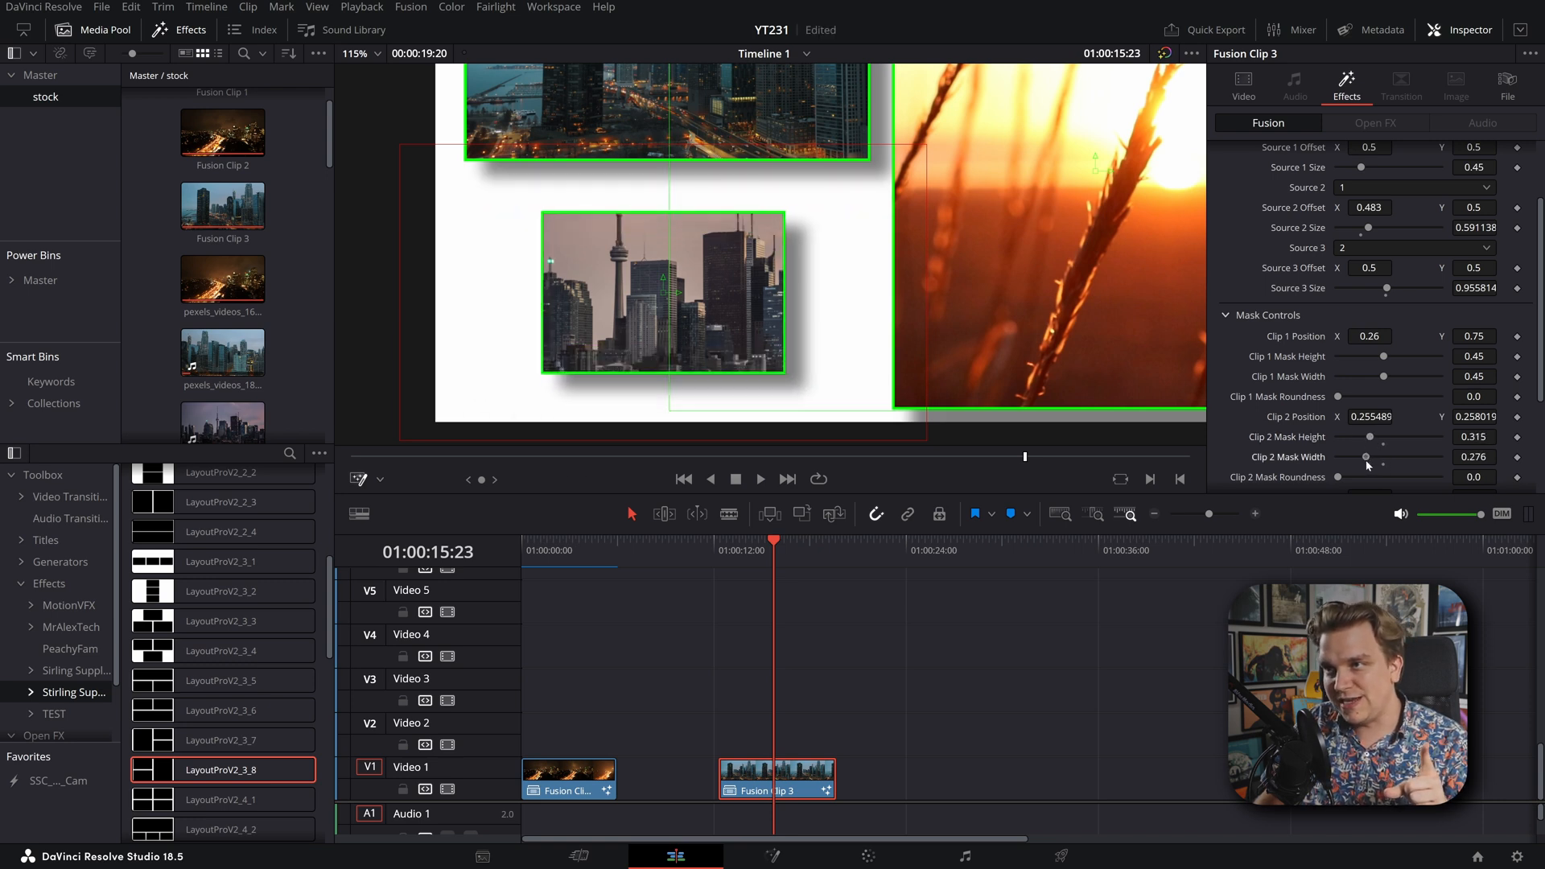
left_click_drag(1363, 456, 1381, 456)
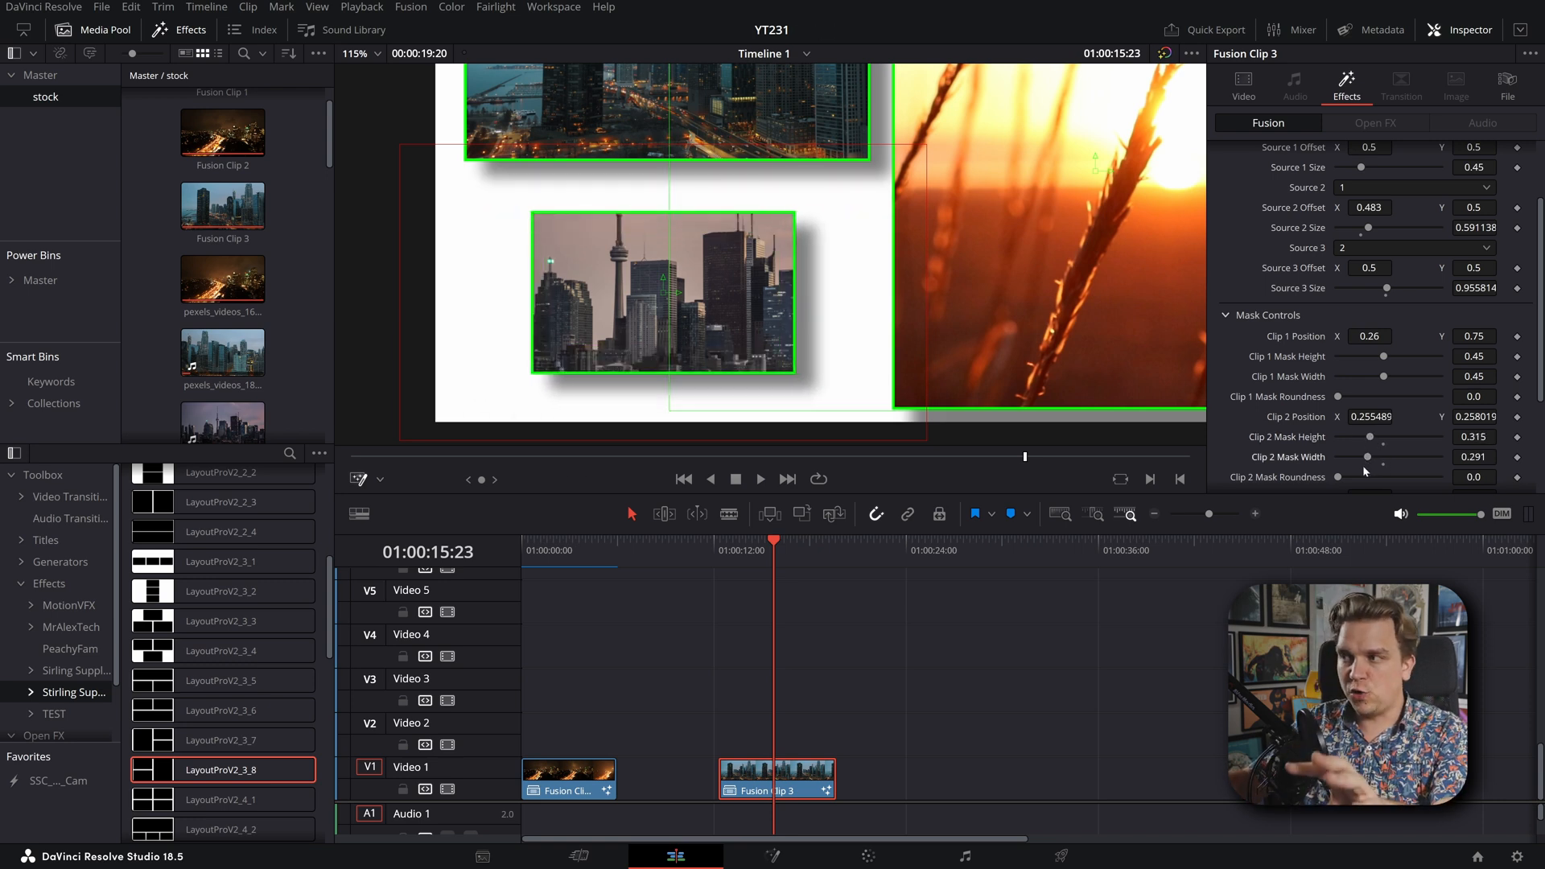